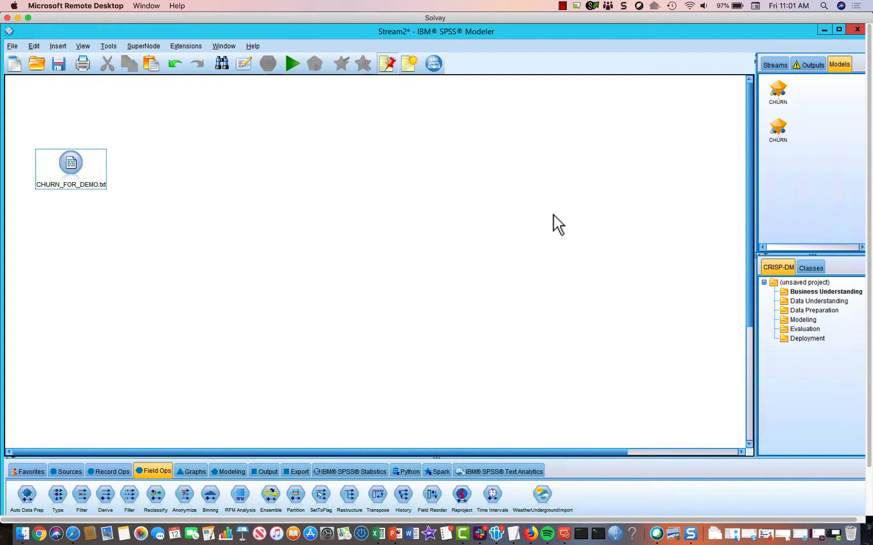
pyautogui.moveTo(201, 157)
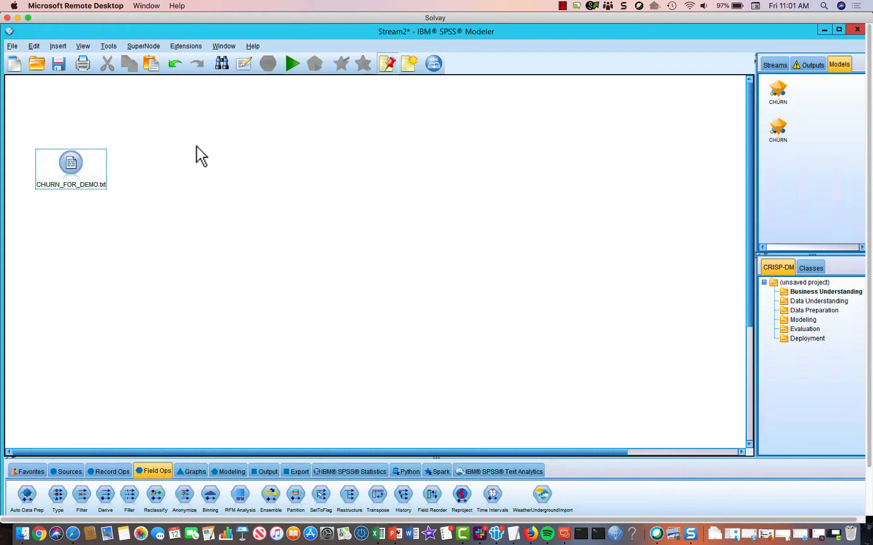
# - Open the options menu for the CHURN_FOR_DEMO.txt source node
pyautogui.rightClick(71, 165)
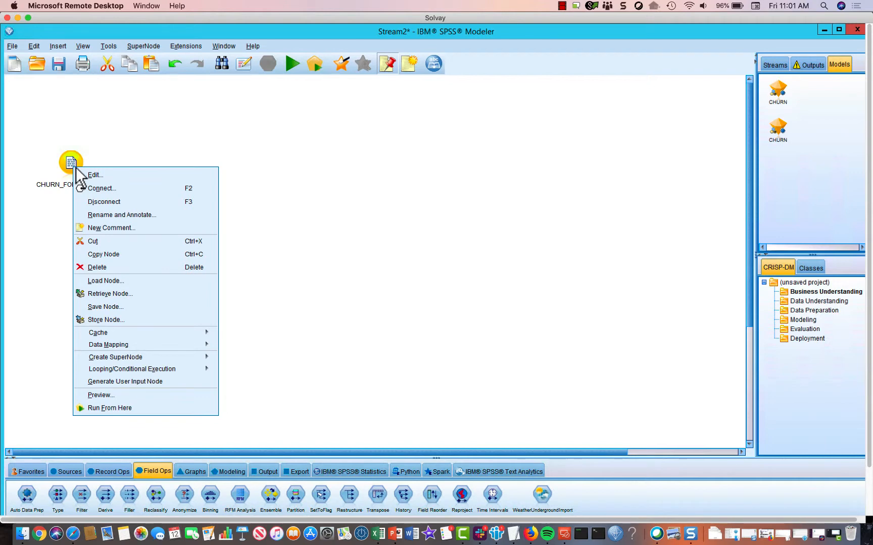
# - Preview 10 records and inspect the INCOME, HAS_CHILDREN, HOME_OWNER and GOOD_CREDIT columns
pyautogui.click(100, 395)
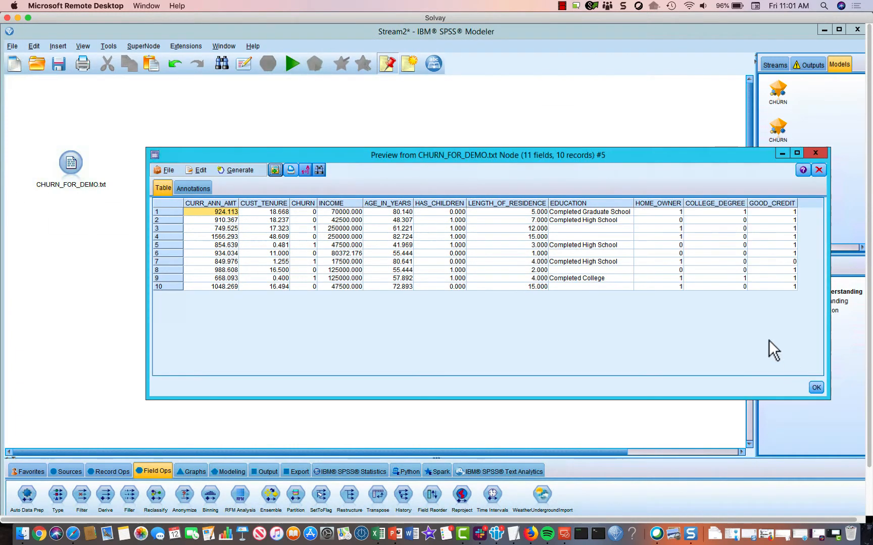
pyautogui.moveTo(189, 287)
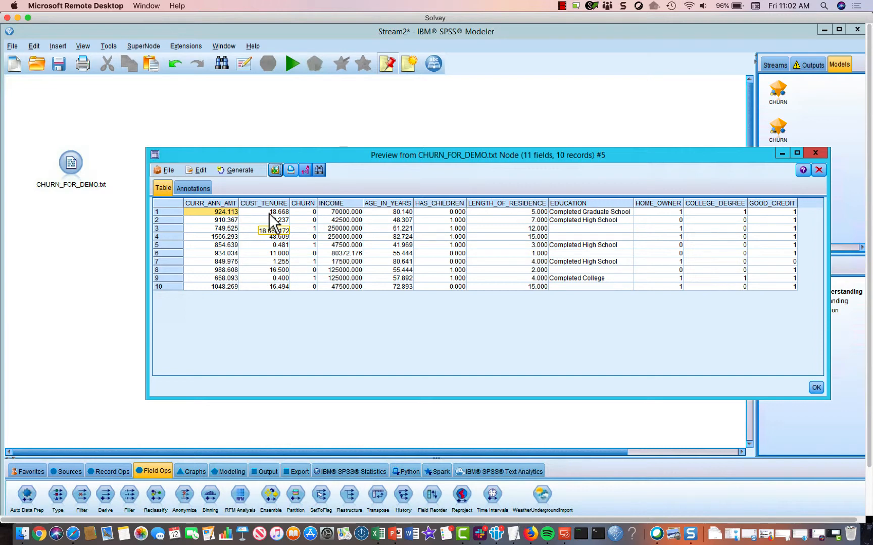
pyautogui.moveTo(282, 226)
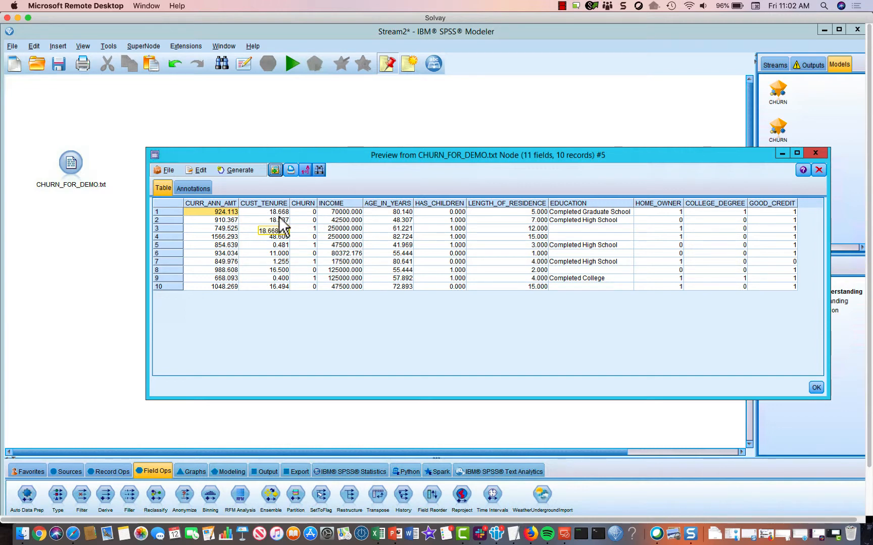
pyautogui.moveTo(281, 228)
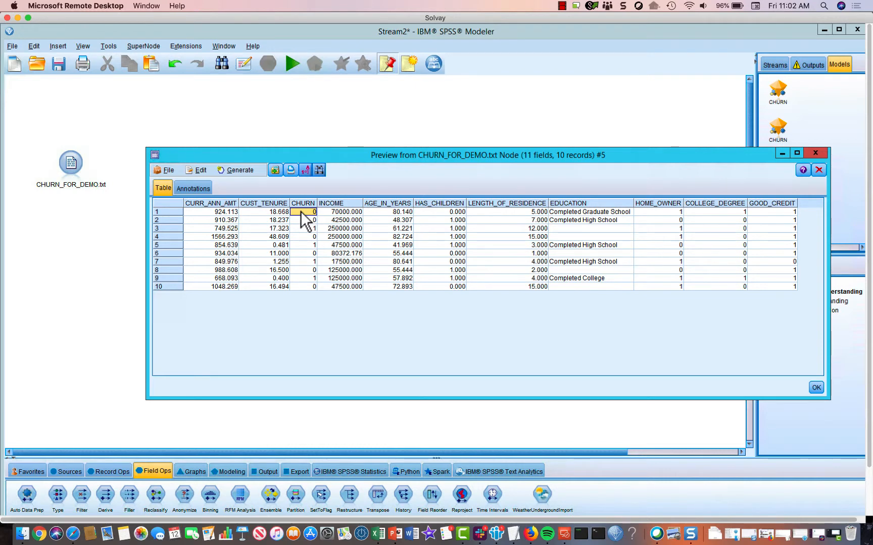
pyautogui.moveTo(328, 245)
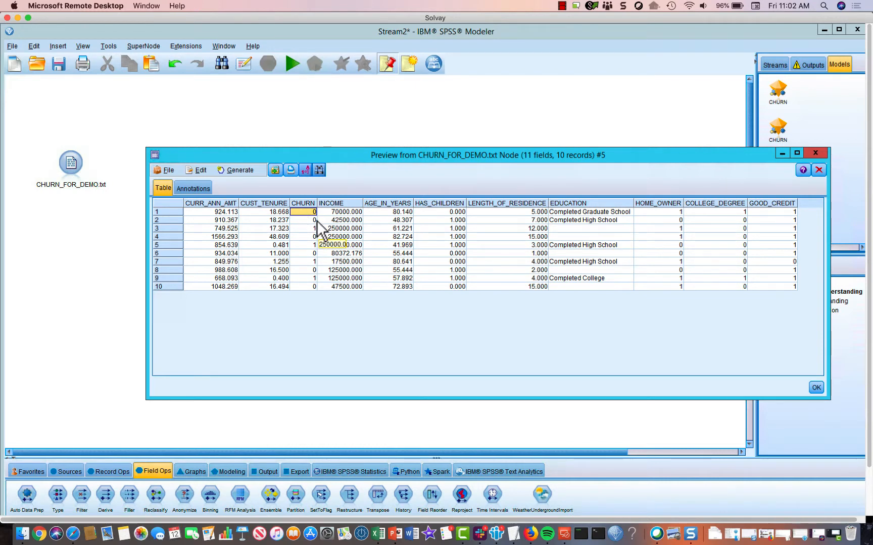
pyautogui.click(343, 212)
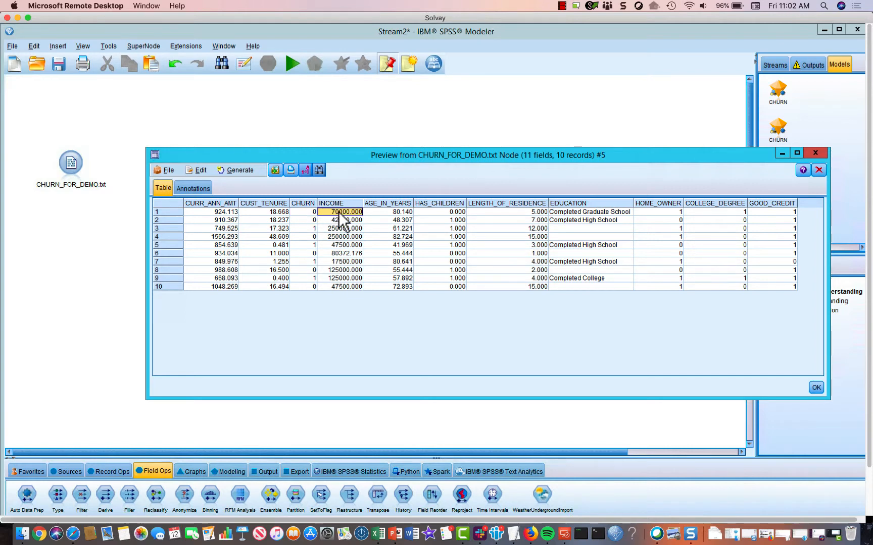
pyautogui.moveTo(395, 223)
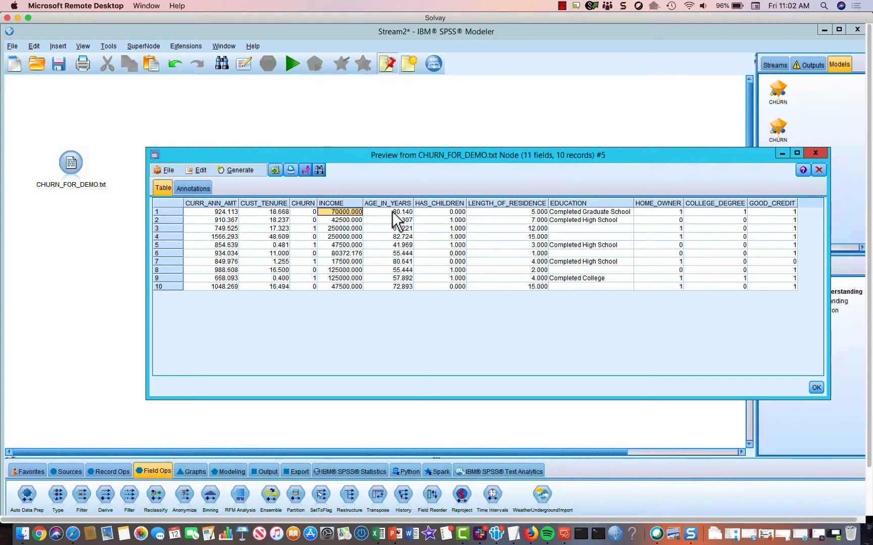
pyautogui.click(439, 211)
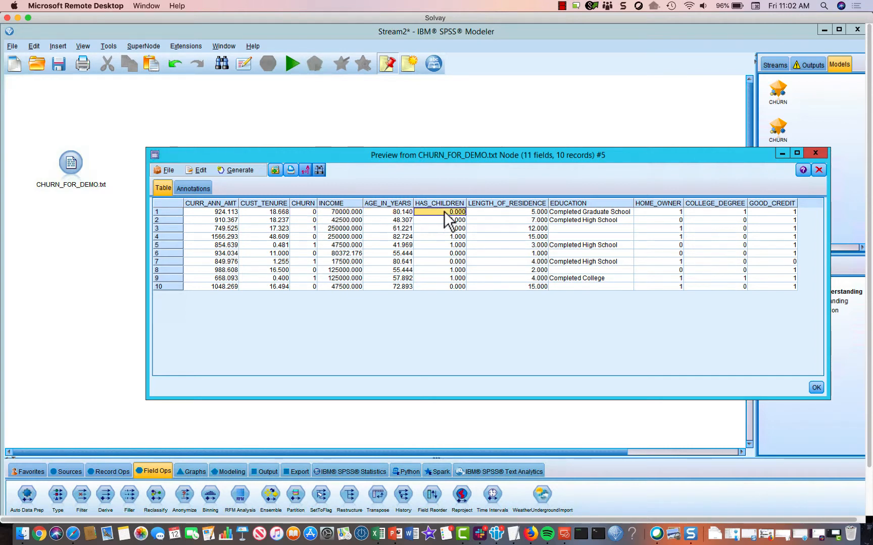
pyautogui.moveTo(469, 254)
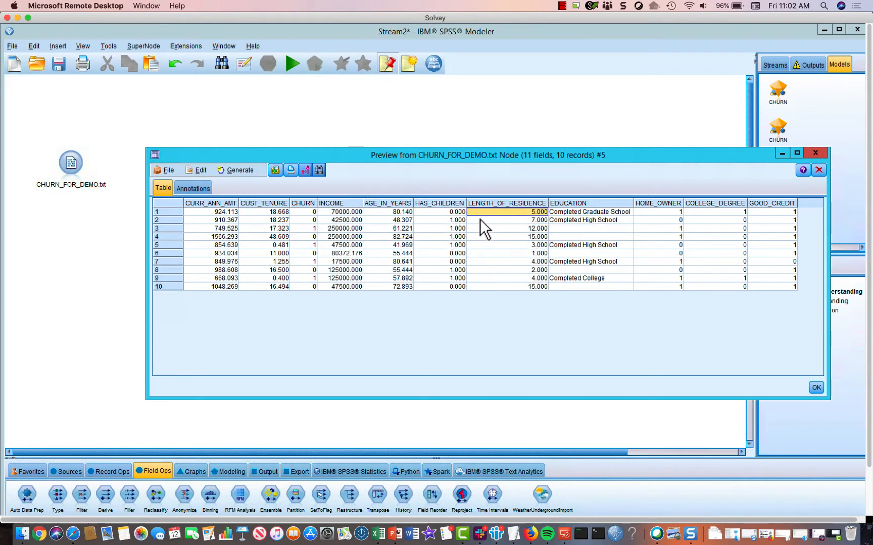
pyautogui.moveTo(527, 220)
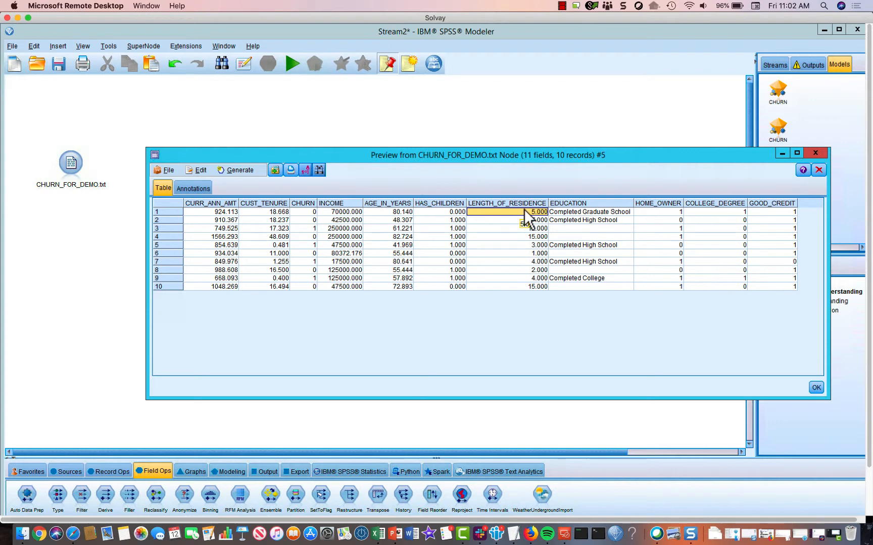
pyautogui.click(568, 203)
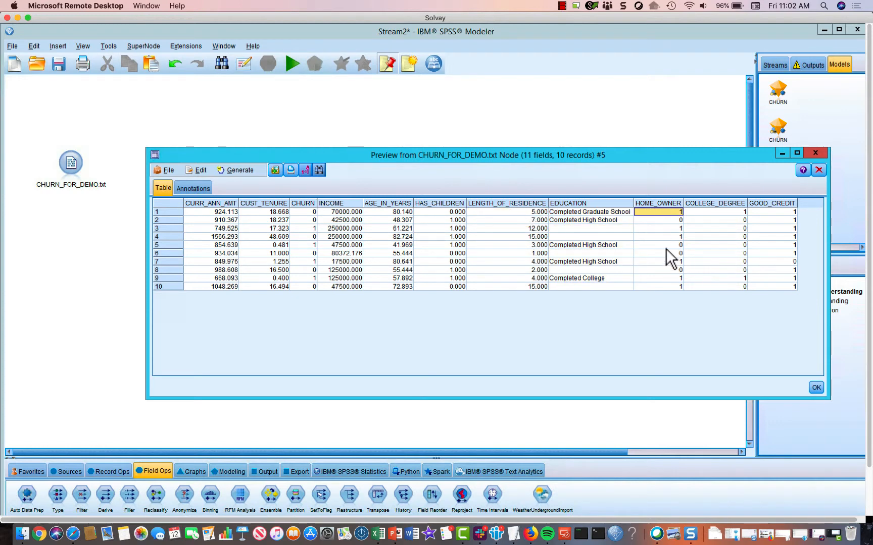
pyautogui.moveTo(662, 225)
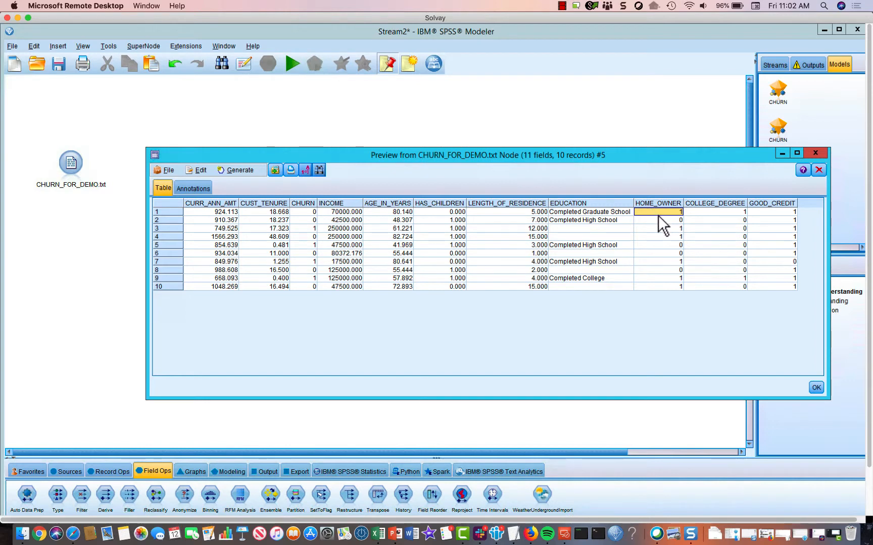
pyautogui.moveTo(734, 222)
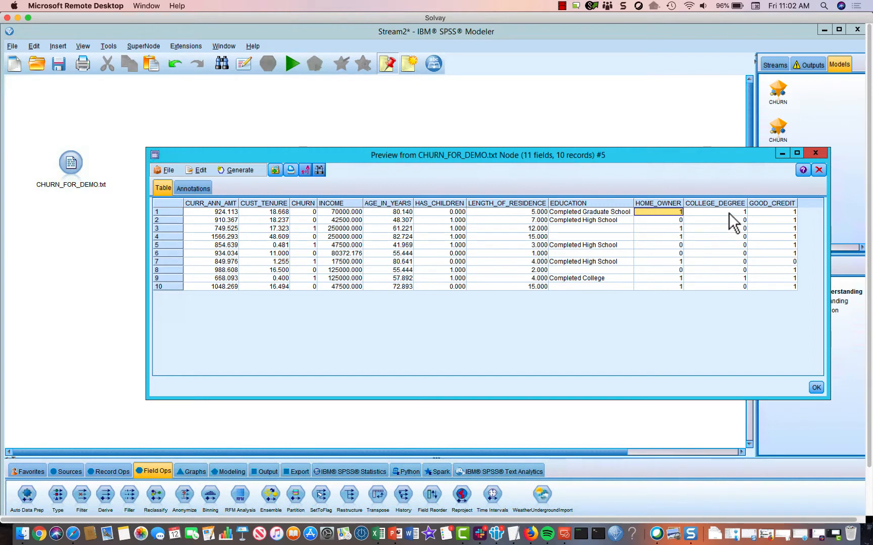
pyautogui.click(714, 212)
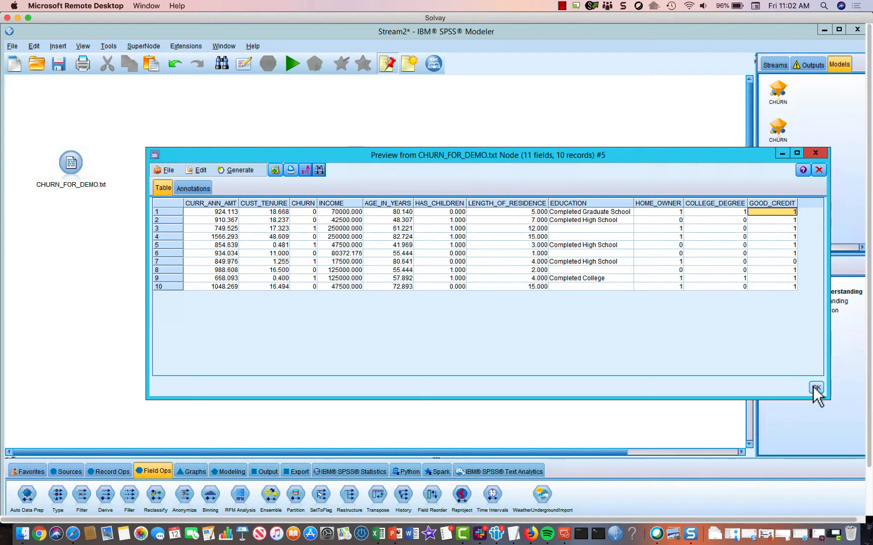
# - Close the preview, add a Type node, and link the churn source to it
pyautogui.click(815, 388)
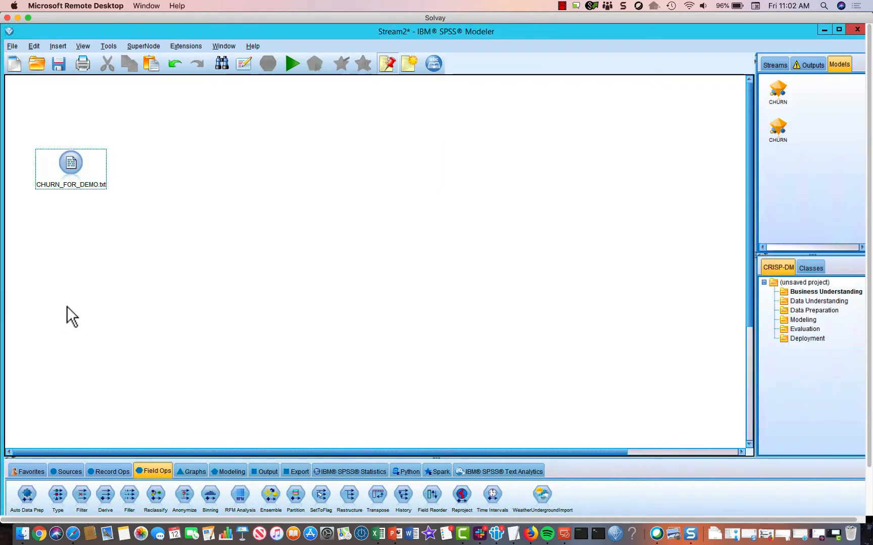
pyautogui.moveTo(108, 356)
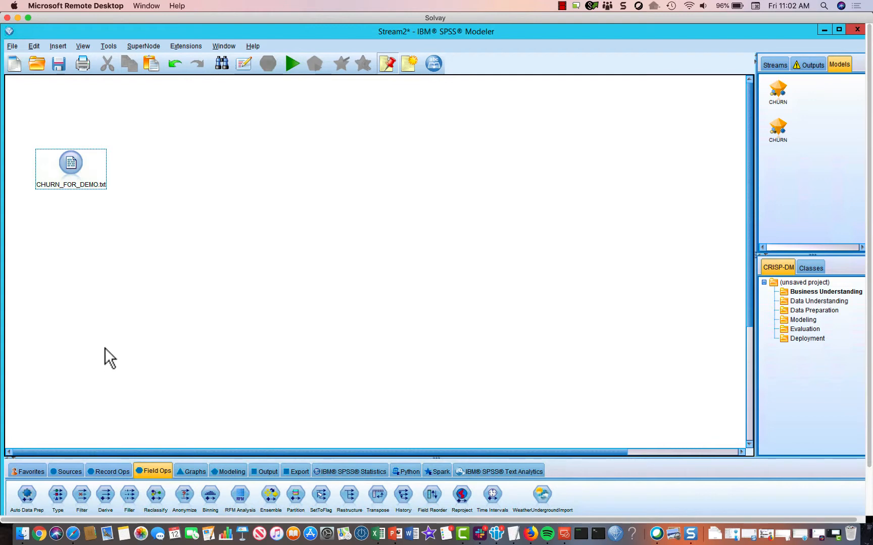
pyautogui.moveTo(109, 504)
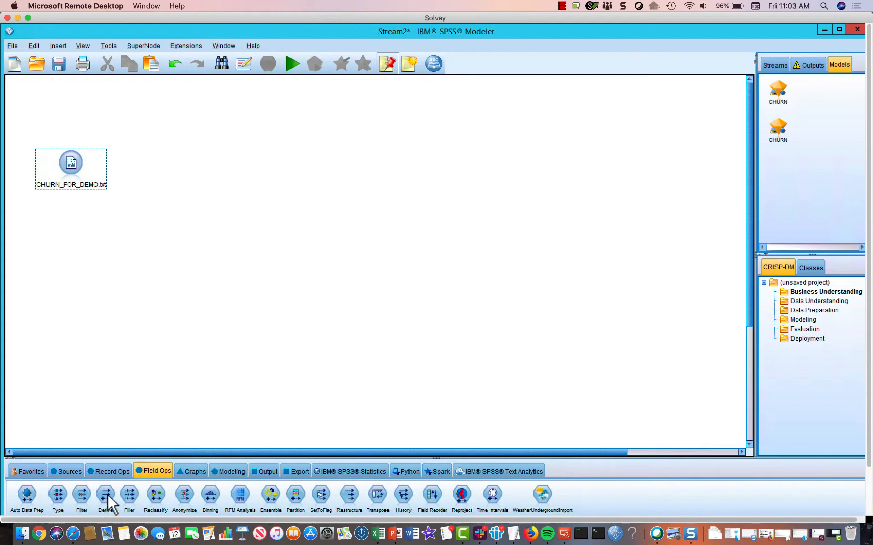
pyautogui.moveTo(118, 508)
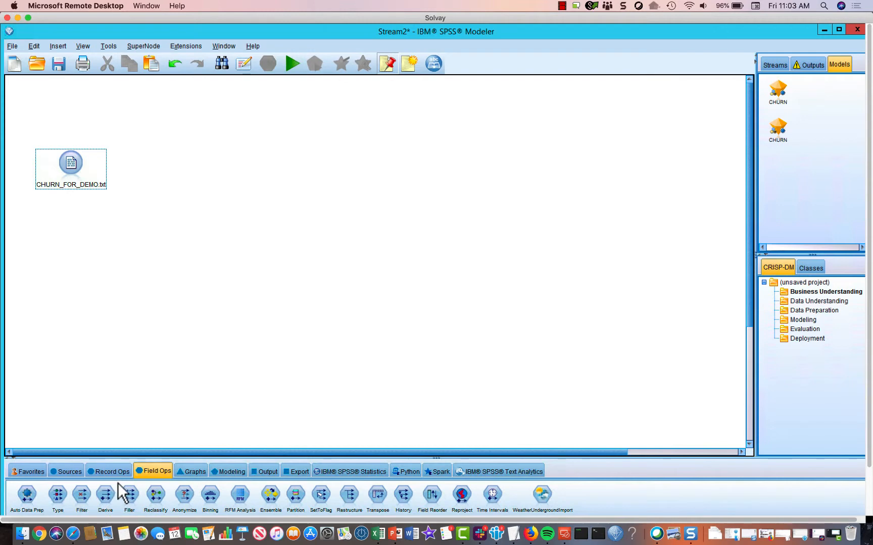
pyautogui.moveTo(60, 503)
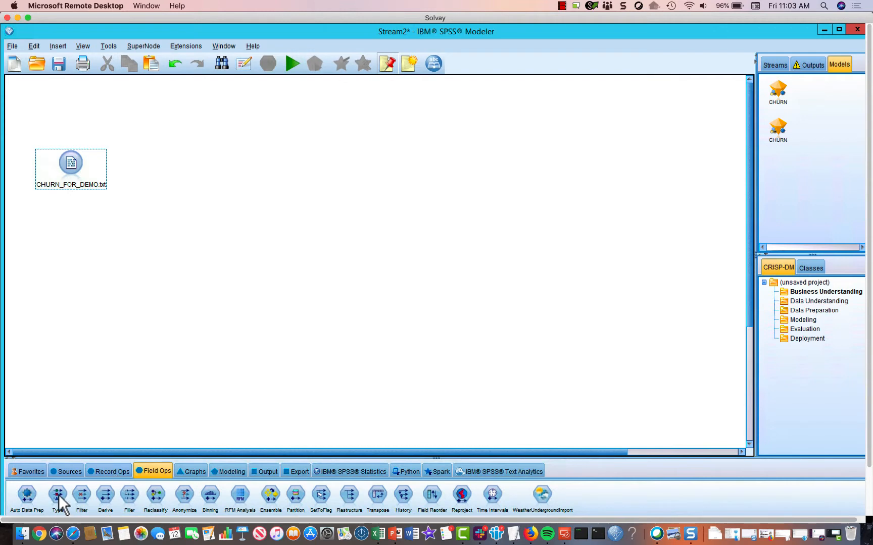
pyautogui.doubleClick(58, 495)
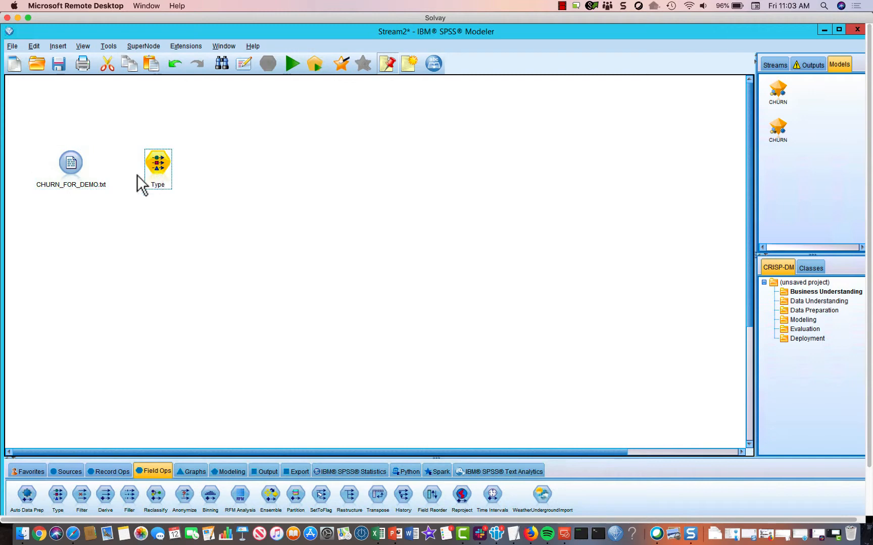
pyautogui.rightClick(71, 162)
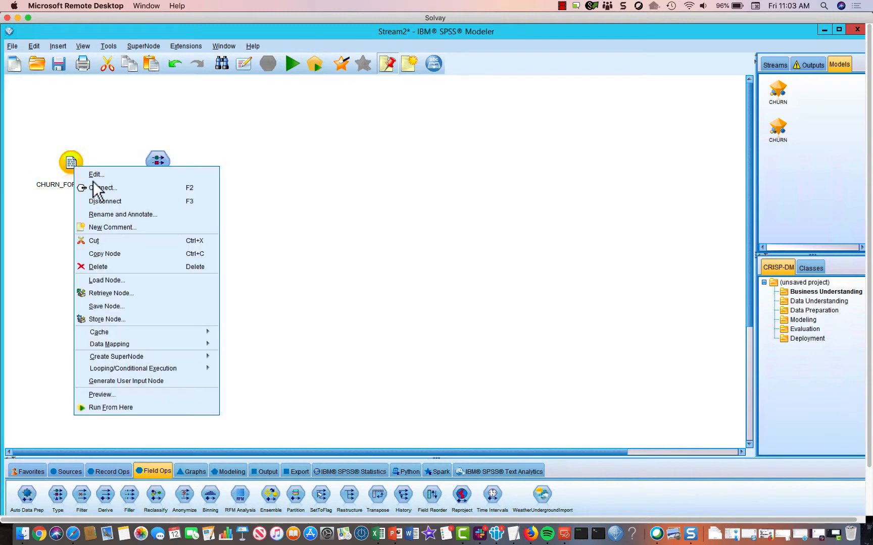
pyautogui.rightClick(159, 158)
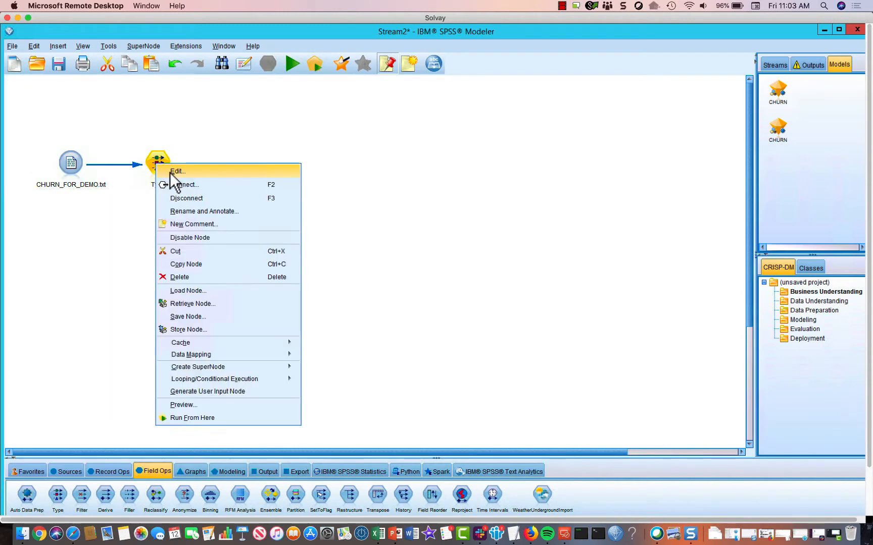
# - Set CHURN, HAS_CHILDREN, HOME_OWNER, COLLEGE_DEGREE and GOOD_CREDIT to Flag, keeping other measurements
pyautogui.click(178, 170)
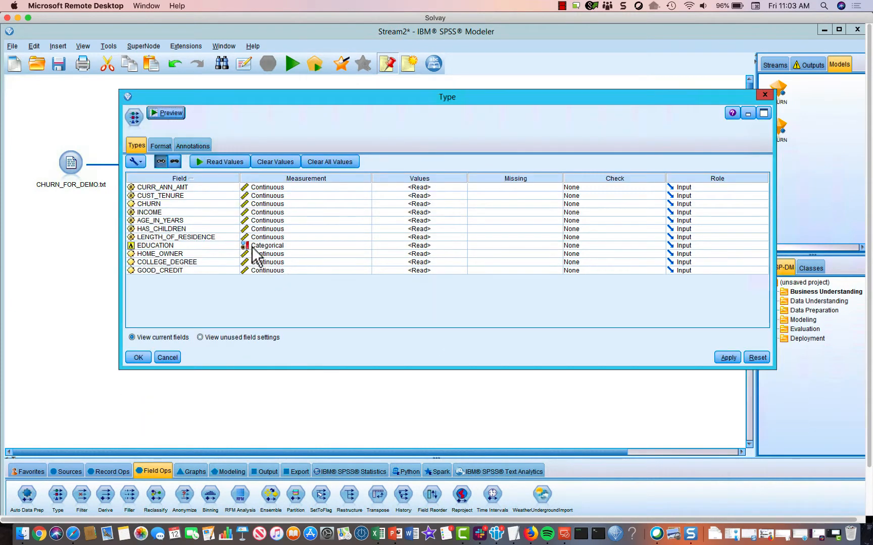
pyautogui.moveTo(267, 223)
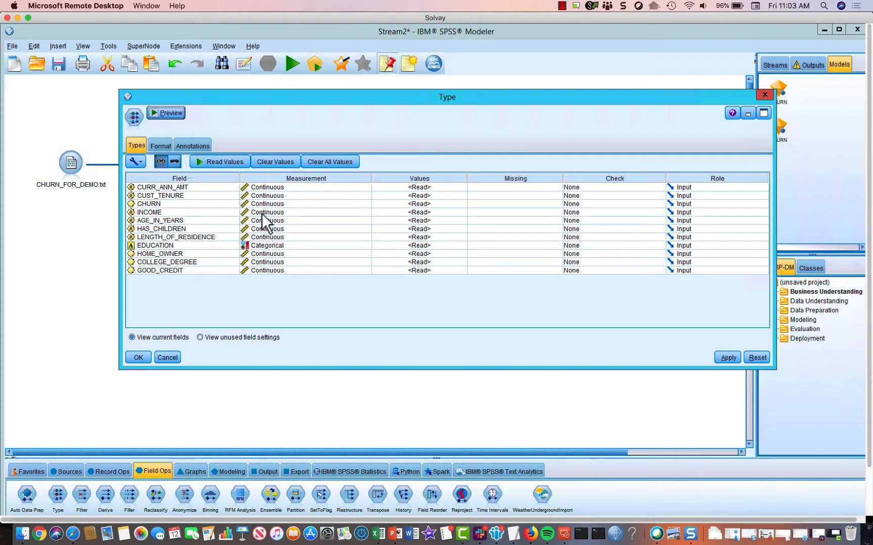
pyautogui.moveTo(270, 196)
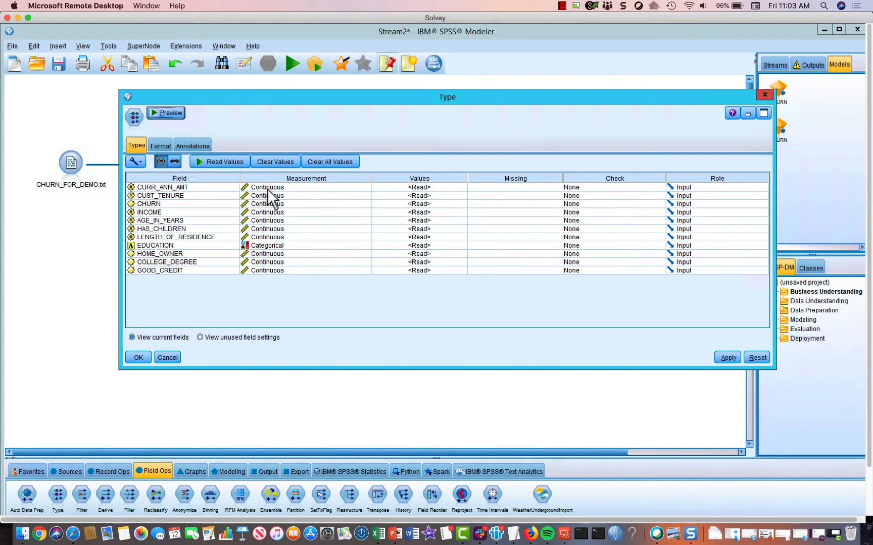
pyautogui.click(305, 187)
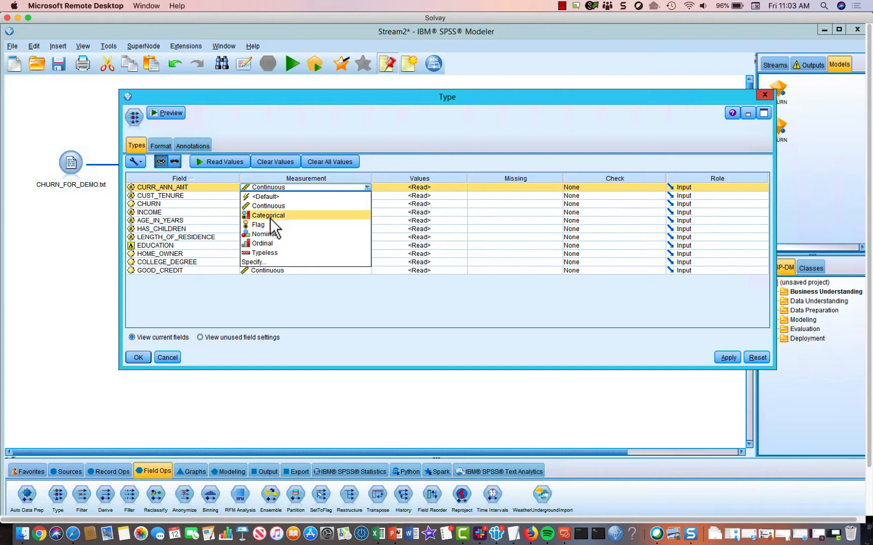
pyautogui.moveTo(272, 244)
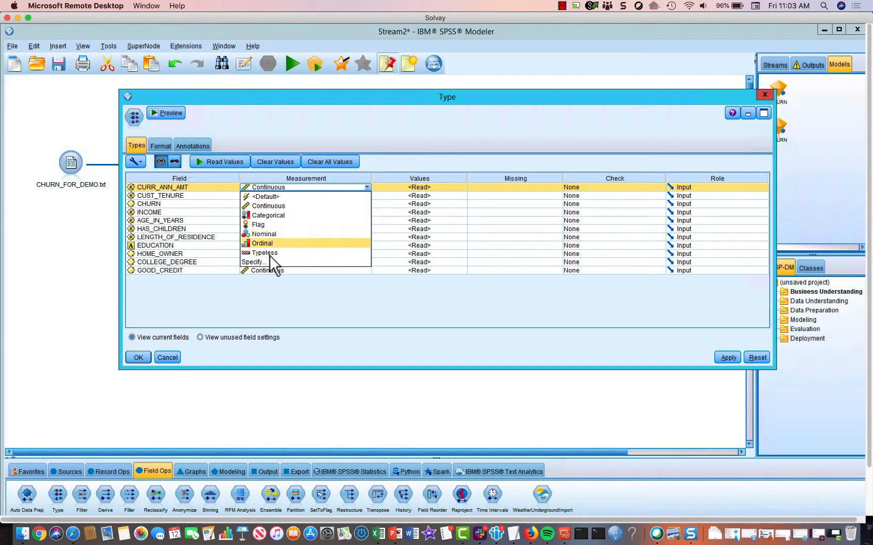
pyautogui.moveTo(199, 207)
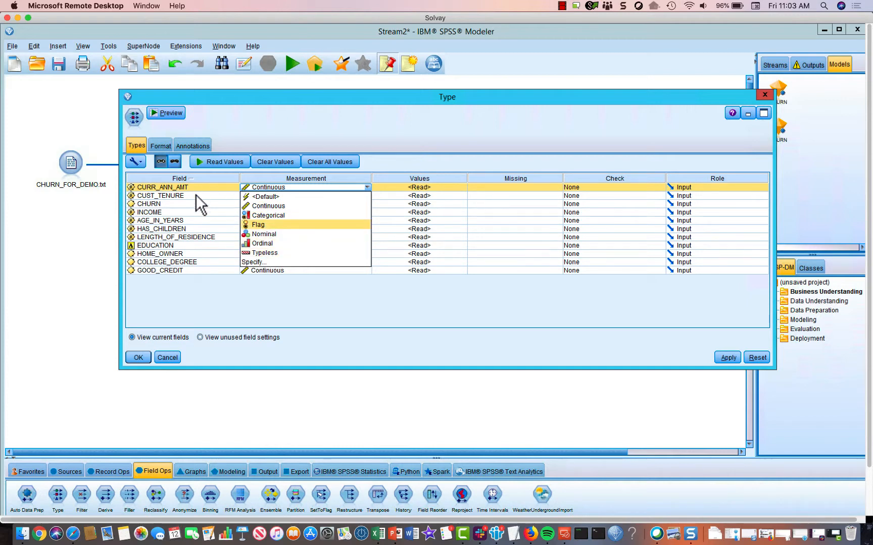
pyautogui.moveTo(268, 207)
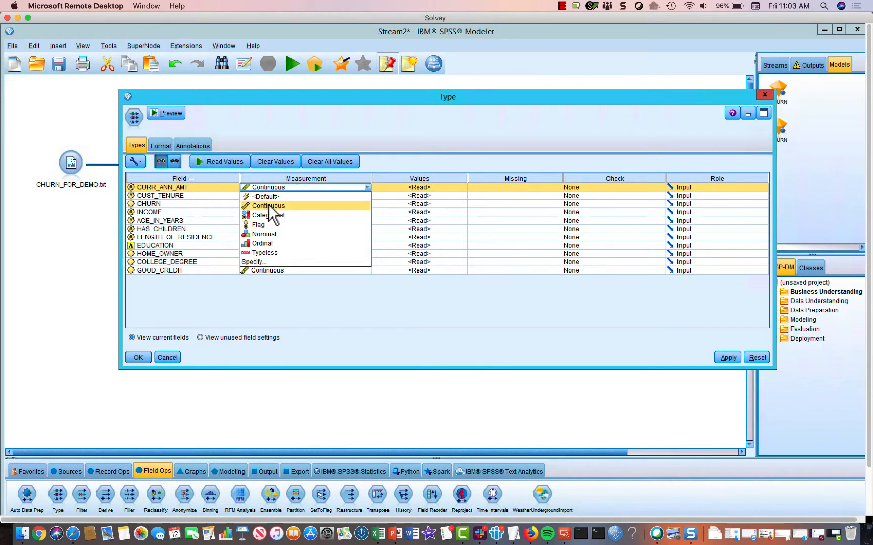
pyautogui.moveTo(262, 228)
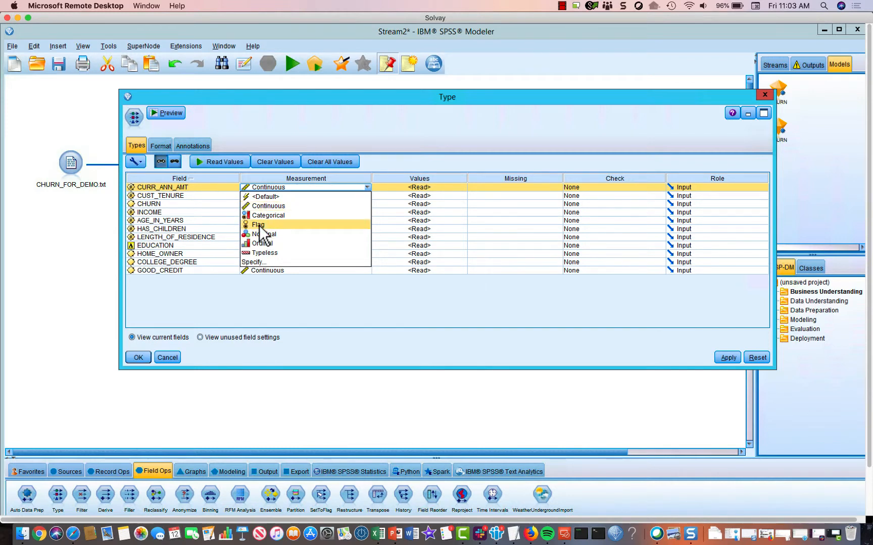
pyautogui.click(268, 205)
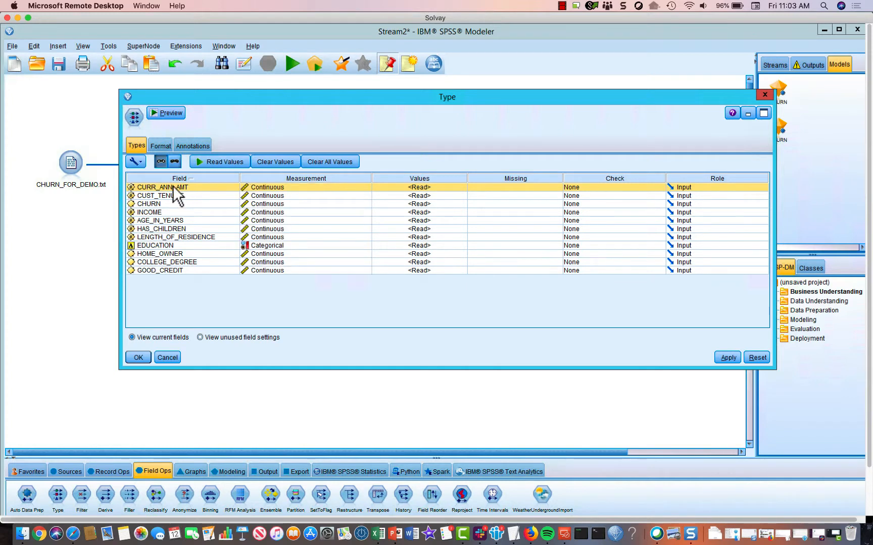
pyautogui.moveTo(262, 198)
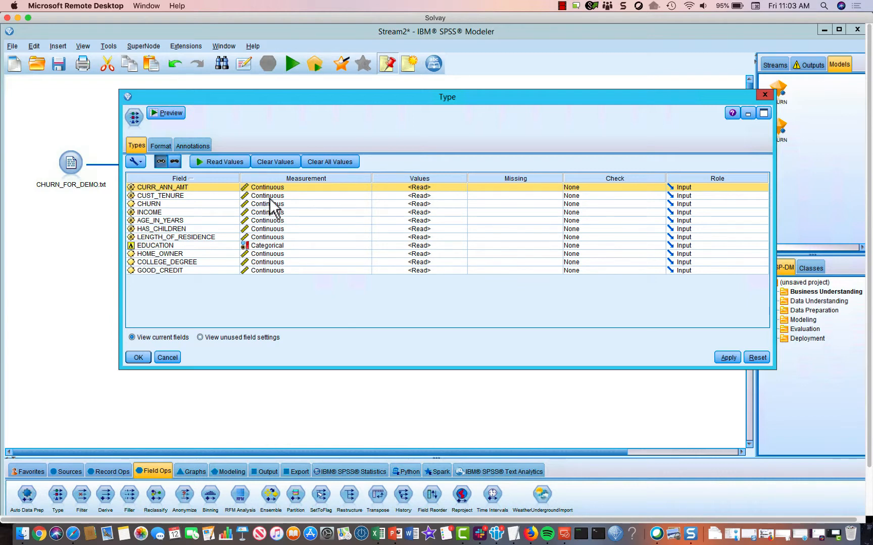
pyautogui.click(267, 203)
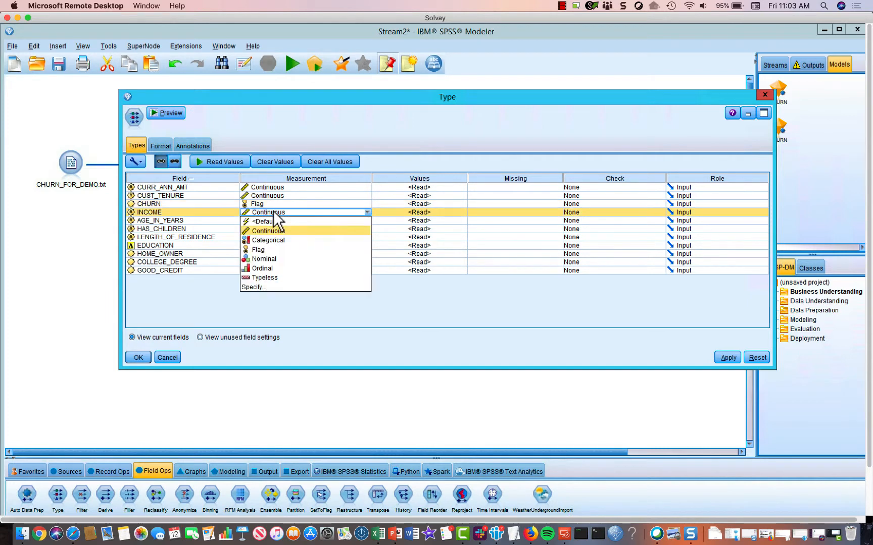
pyautogui.click(268, 230)
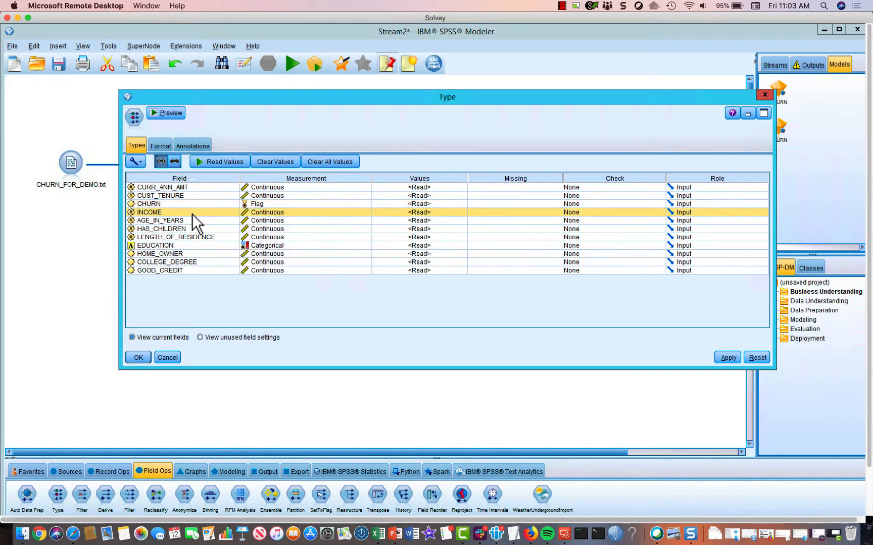
pyautogui.moveTo(281, 240)
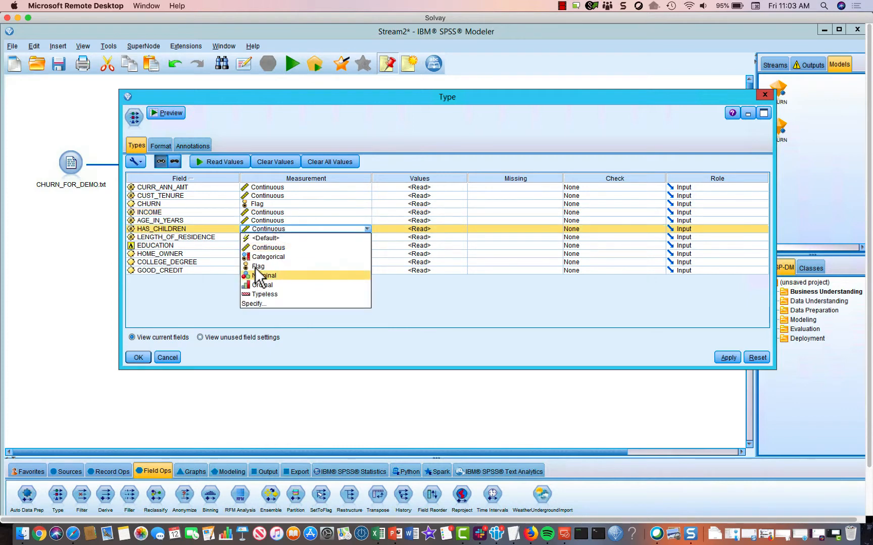
pyautogui.click(257, 266)
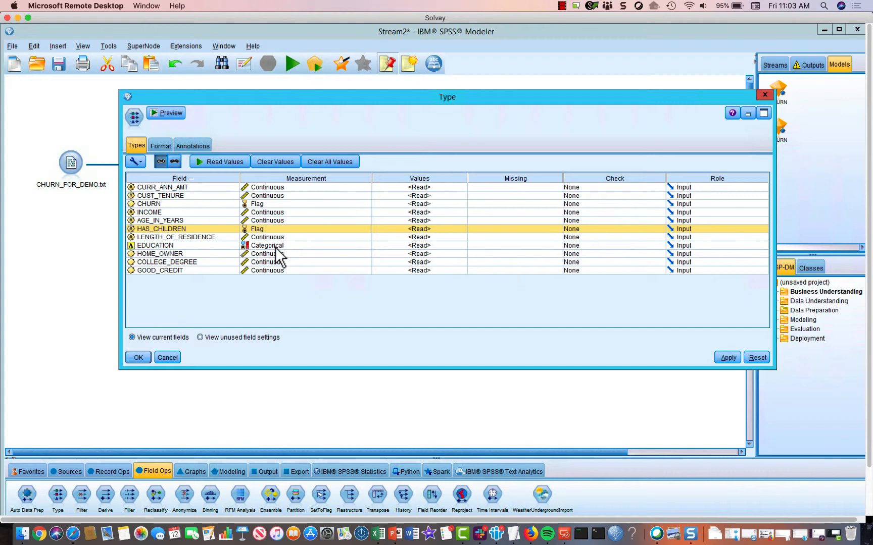
pyautogui.click(305, 246)
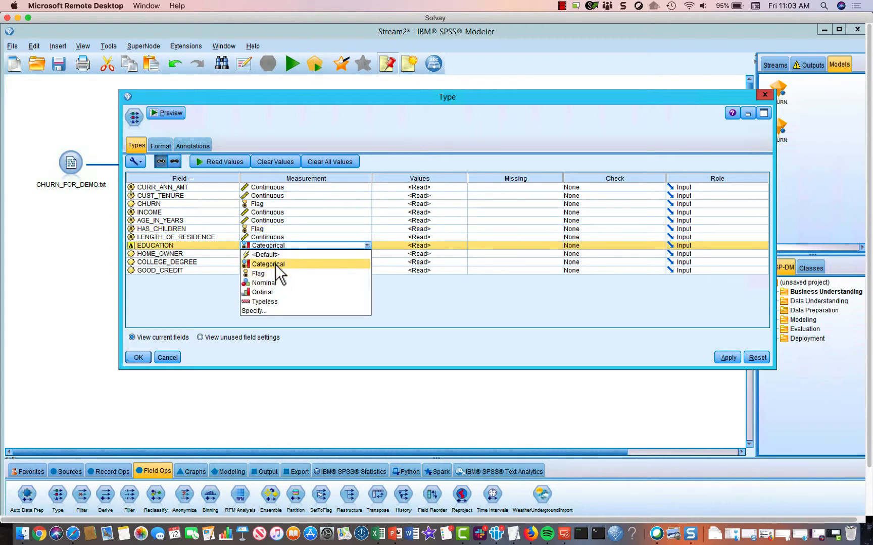
pyautogui.click(267, 263)
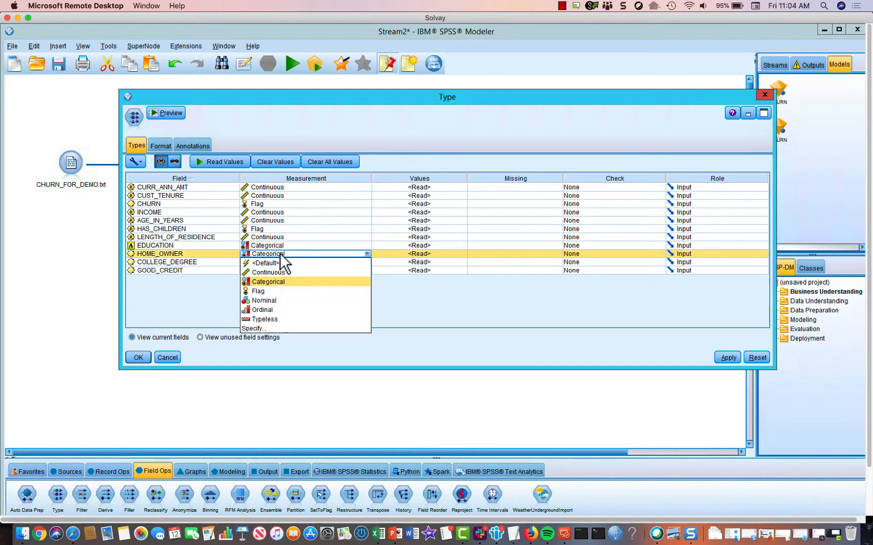
pyautogui.click(258, 291)
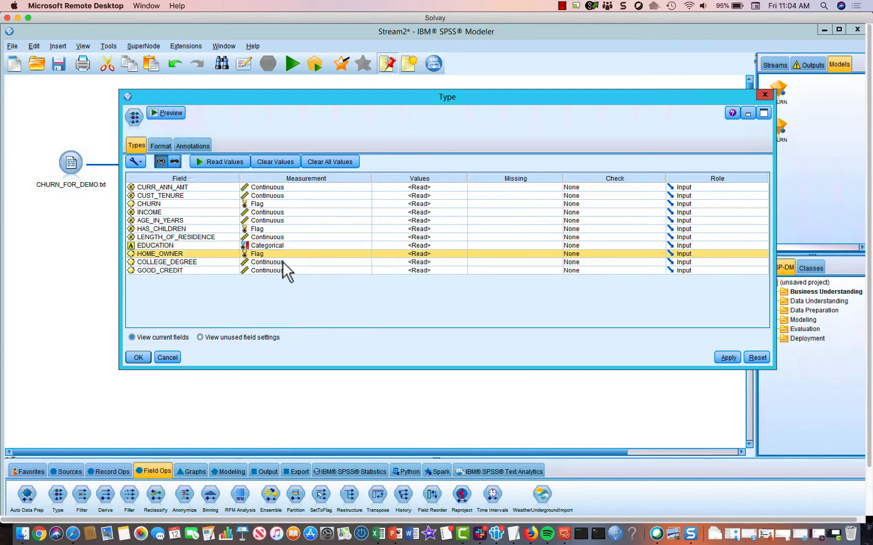
pyautogui.click(305, 262)
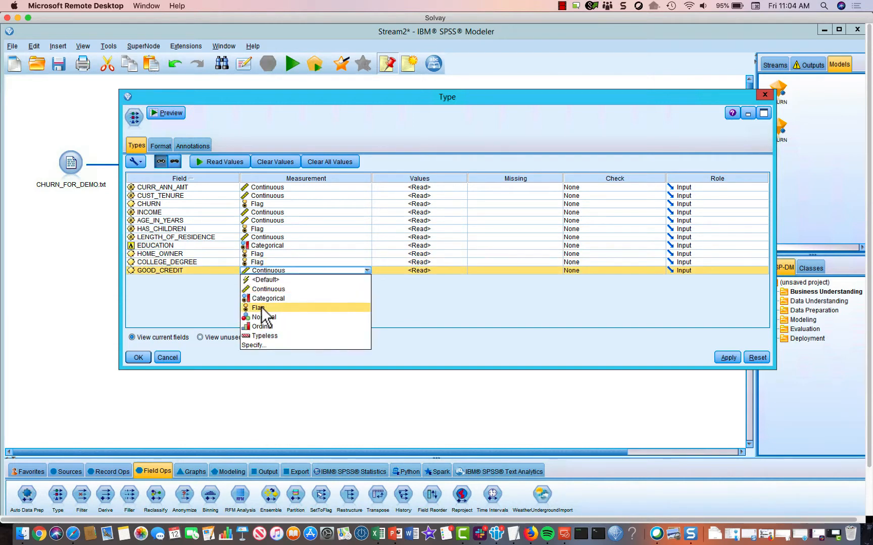
pyautogui.click(259, 308)
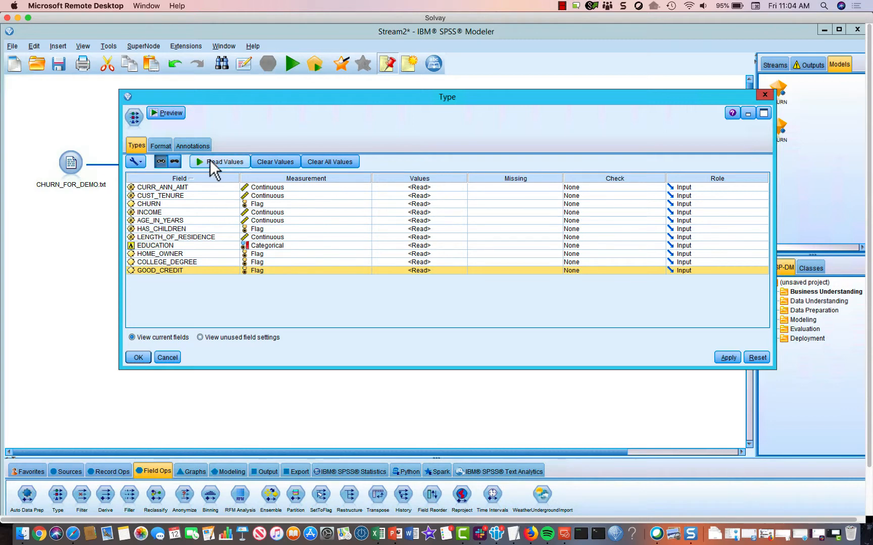
# - Read values into the Type node, populating ranges and making EDUCATION Nominal
pyautogui.click(222, 161)
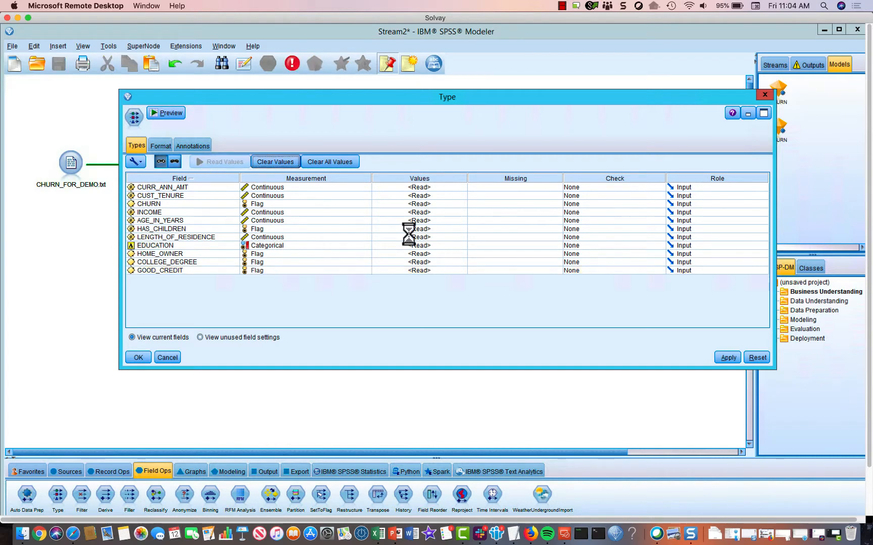
pyautogui.click(223, 162)
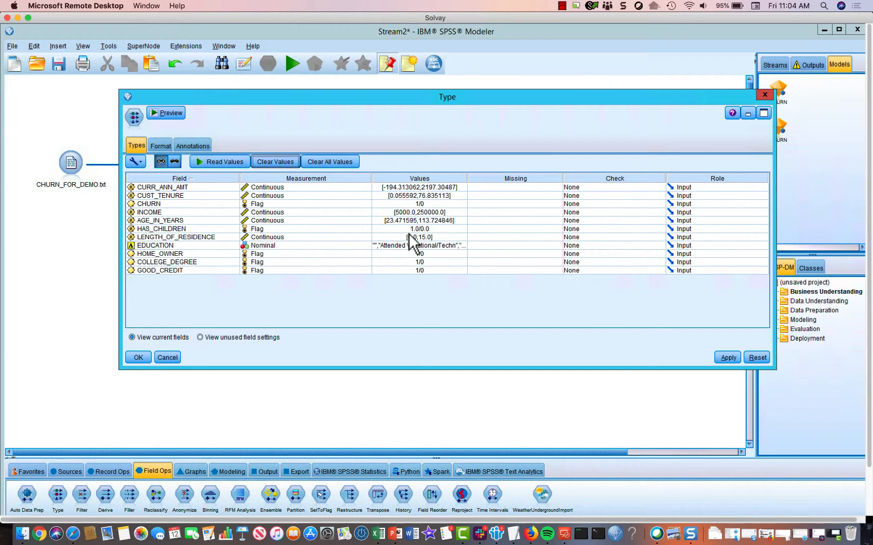
pyautogui.moveTo(417, 206)
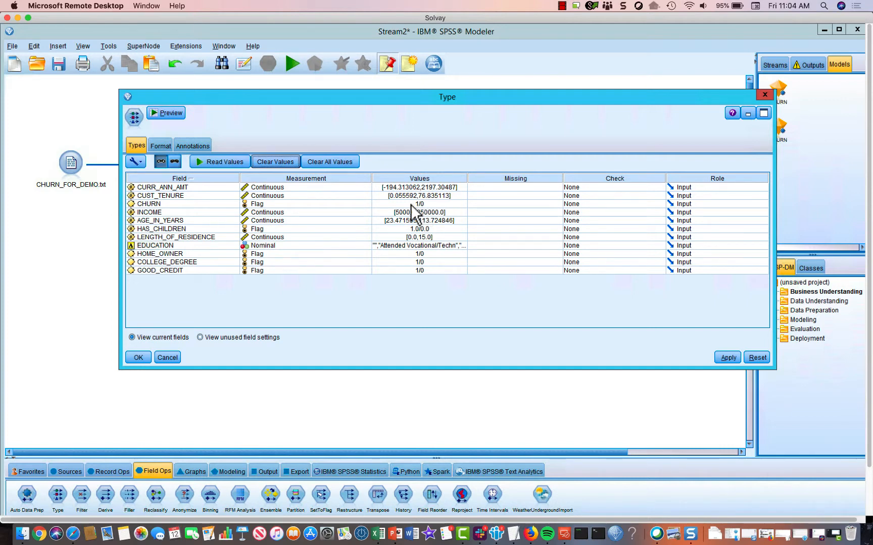
pyautogui.moveTo(465, 221)
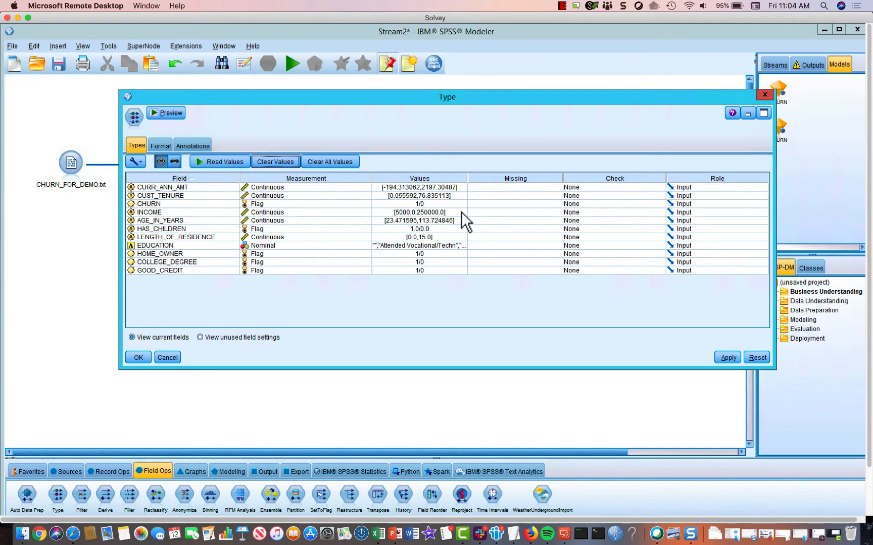
pyautogui.moveTo(429, 275)
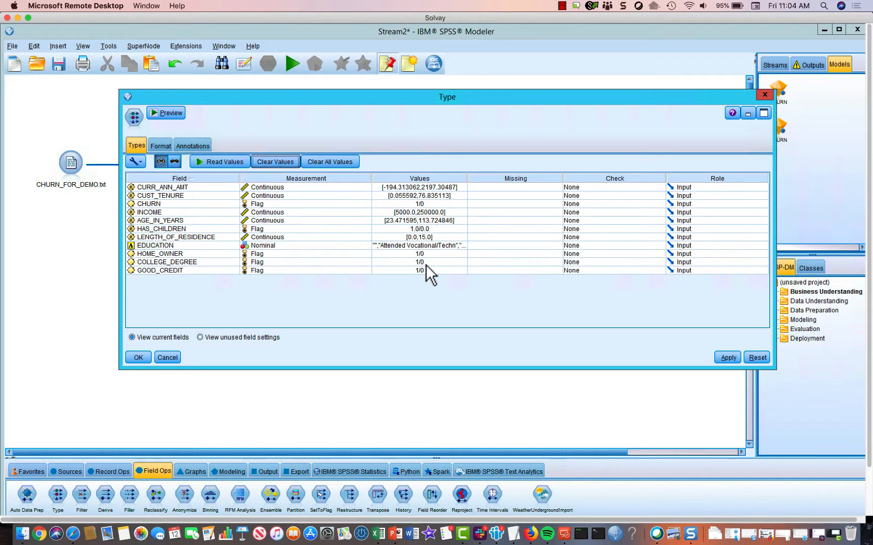
pyautogui.moveTo(542, 273)
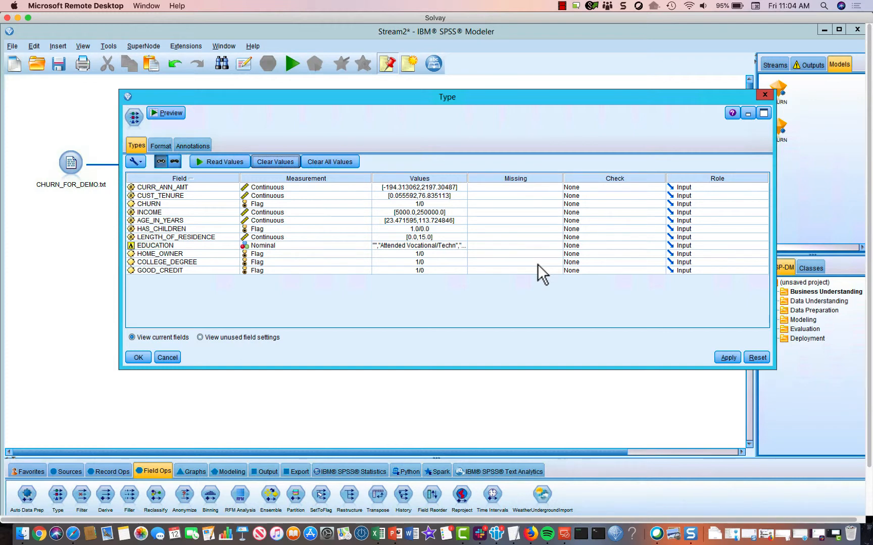
pyautogui.moveTo(117, 179)
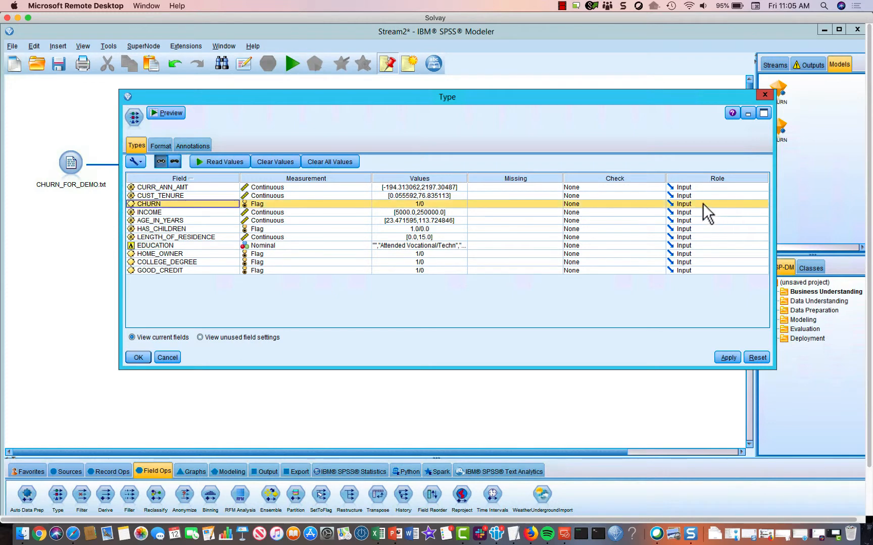
# - Give CHURN the Target role, leave other fields as Input, and apply
pyautogui.click(686, 204)
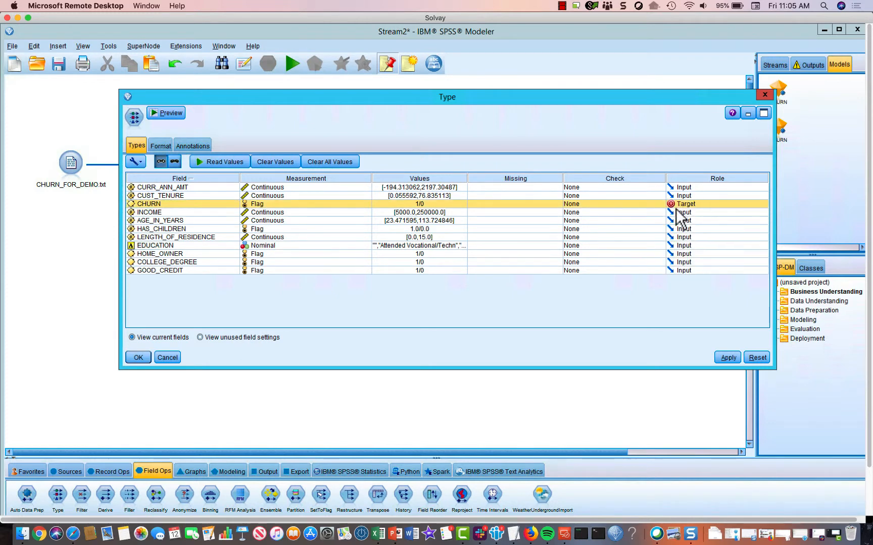
pyautogui.moveTo(701, 206)
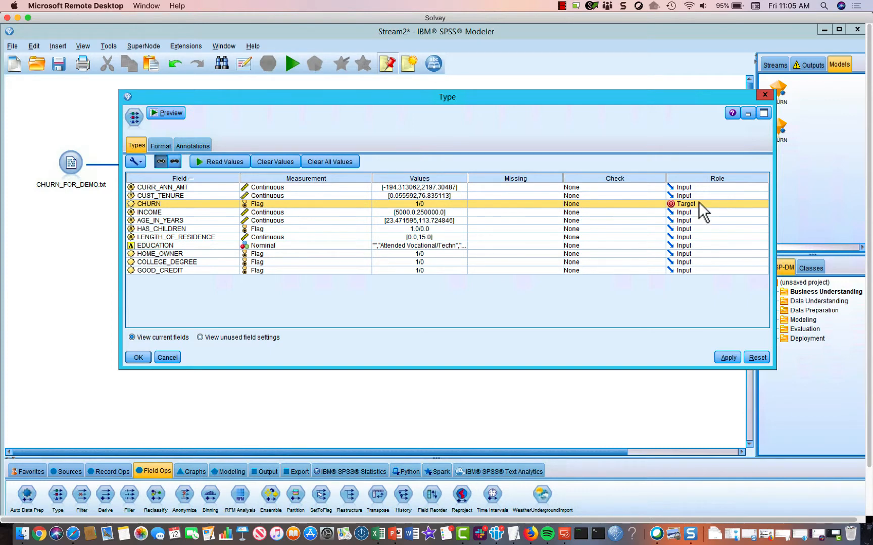
pyautogui.moveTo(695, 195)
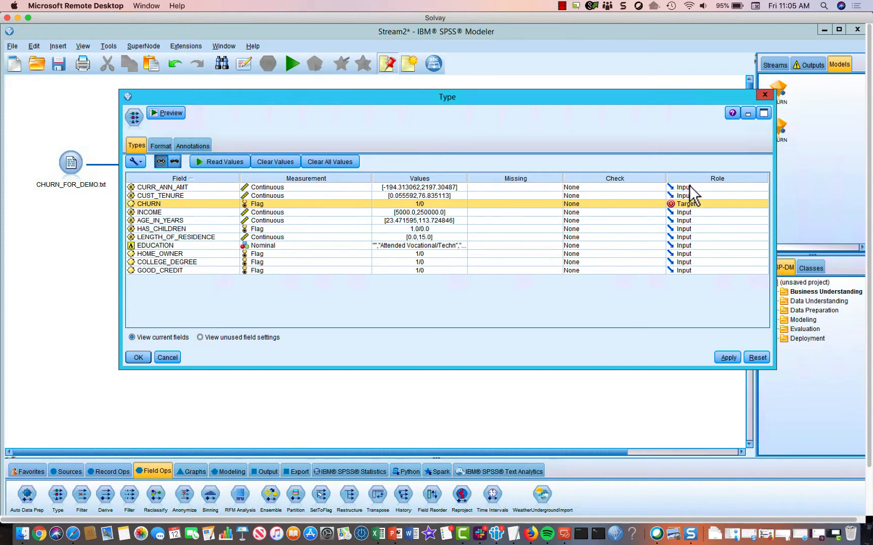
pyautogui.moveTo(693, 213)
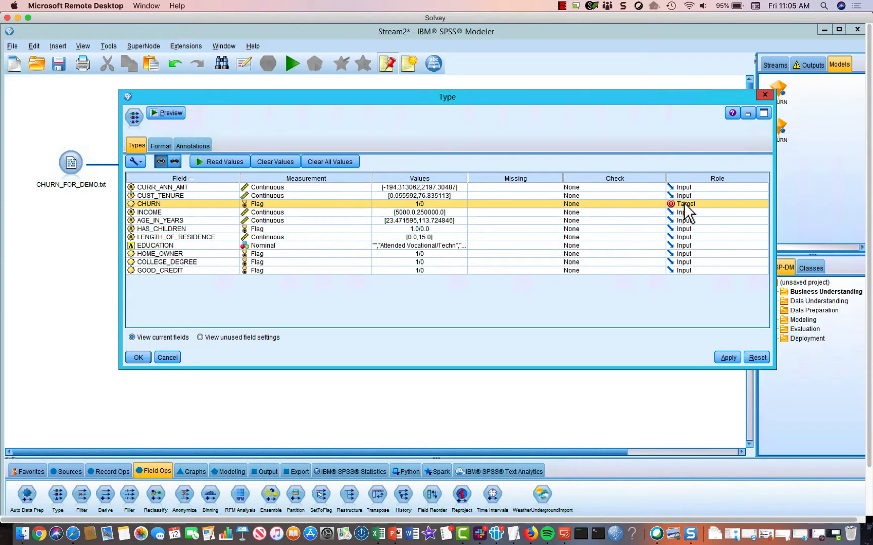
pyautogui.moveTo(167, 207)
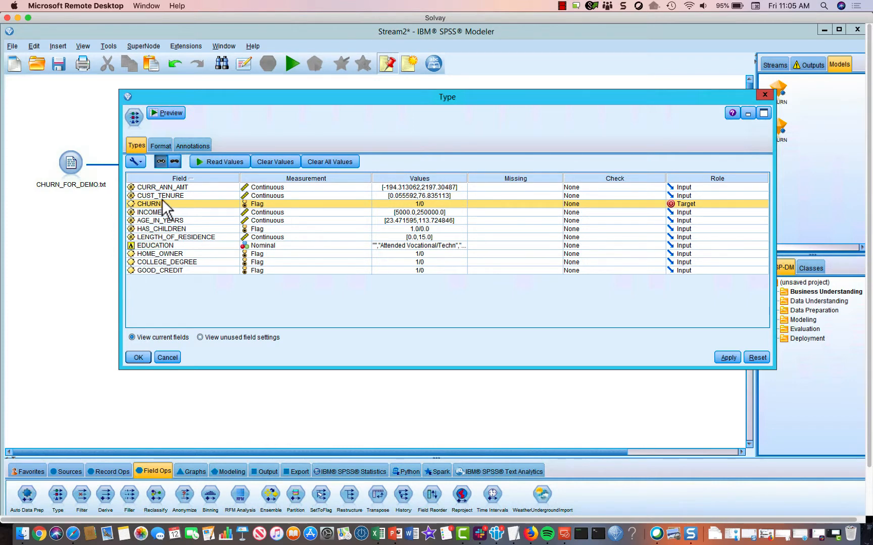
pyautogui.moveTo(167, 204)
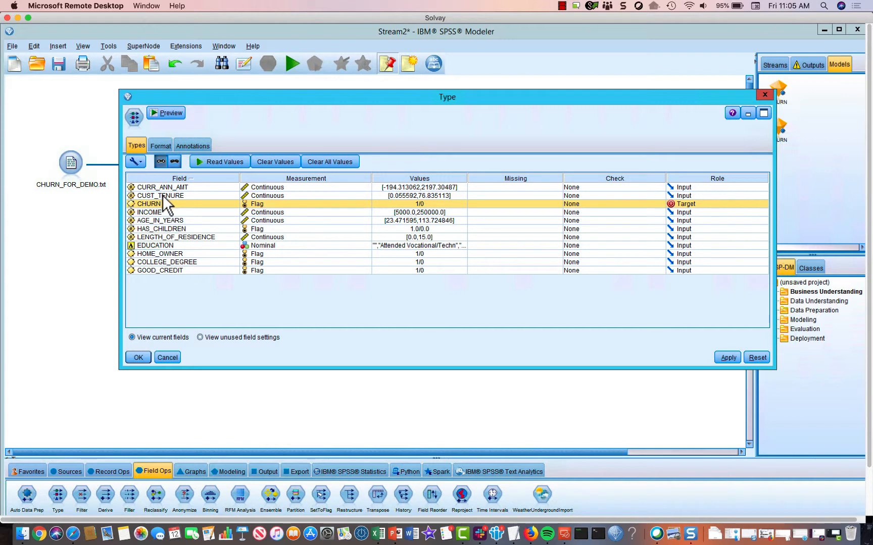
pyautogui.moveTo(172, 274)
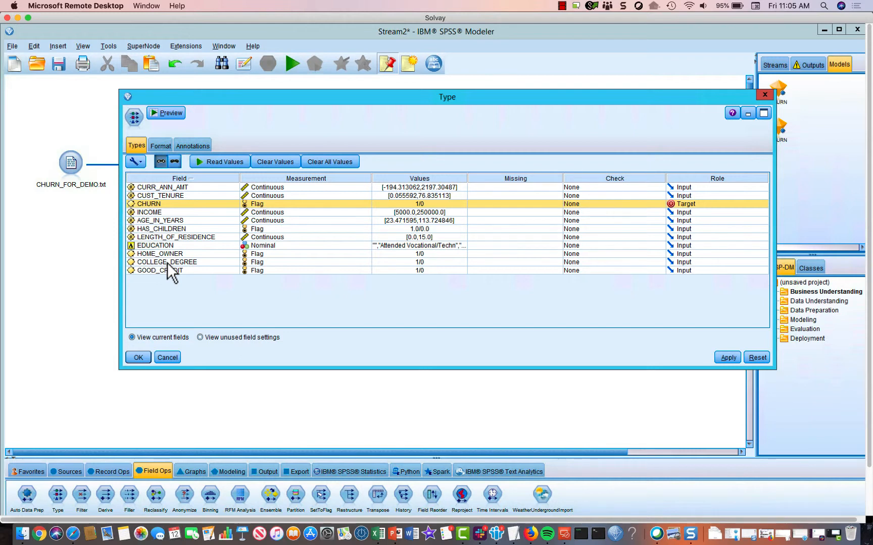
pyautogui.moveTo(510, 217)
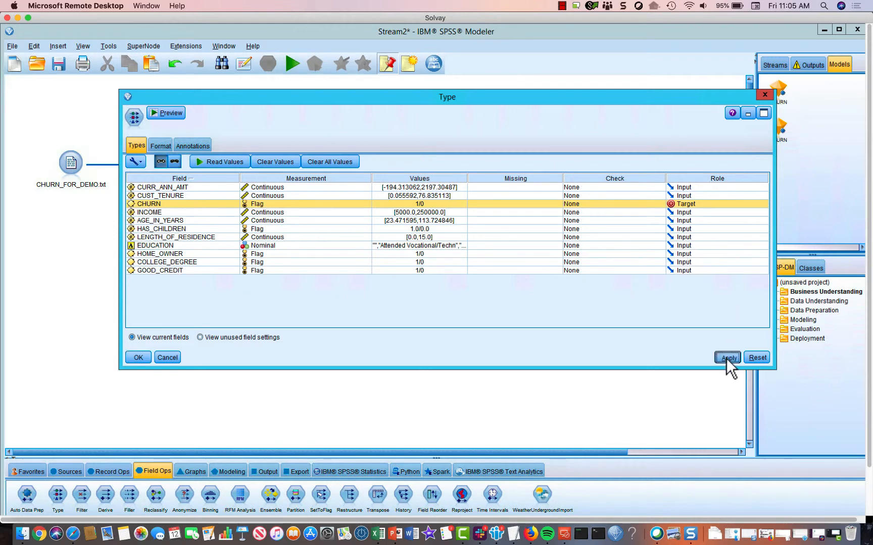
pyautogui.click(137, 357)
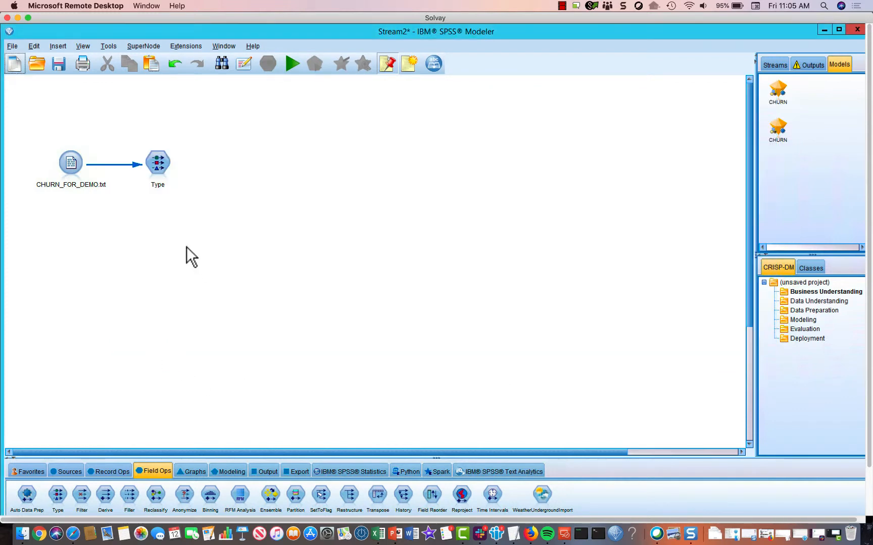
pyautogui.moveTo(241, 495)
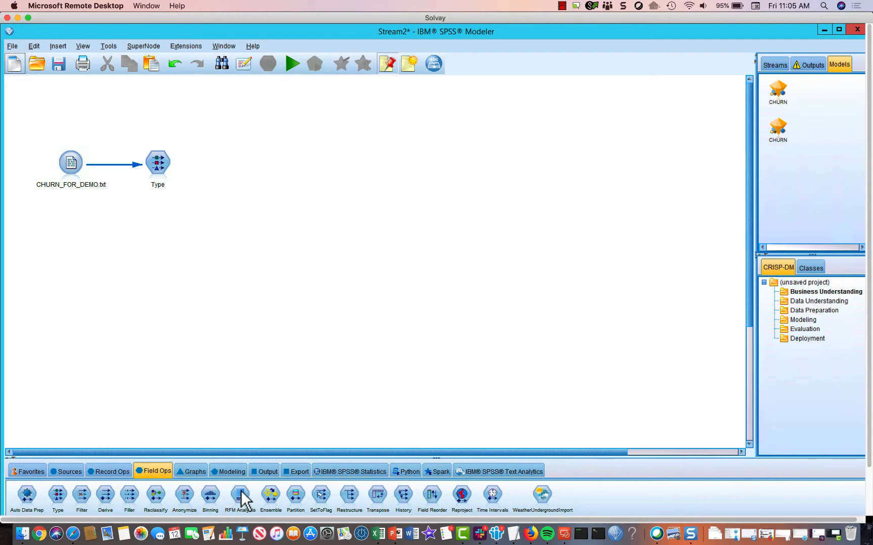
pyautogui.moveTo(192, 471)
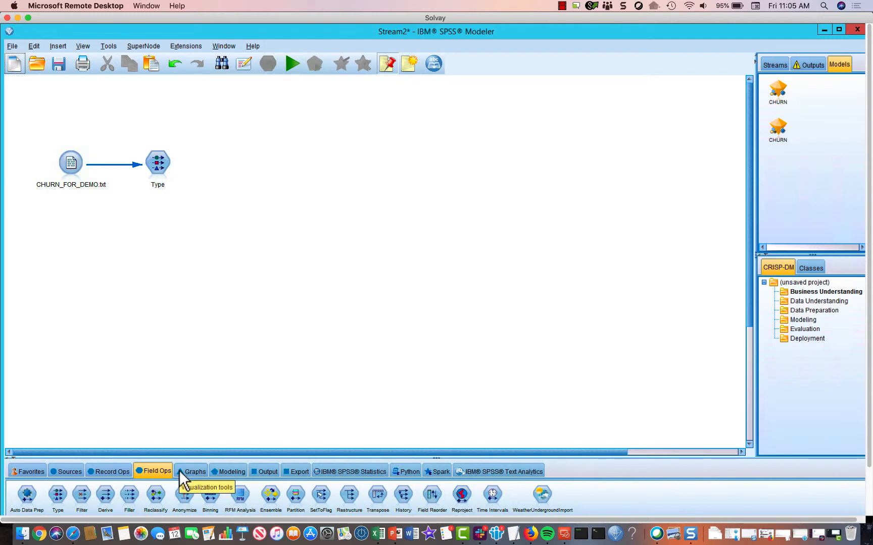
pyautogui.moveTo(184, 480)
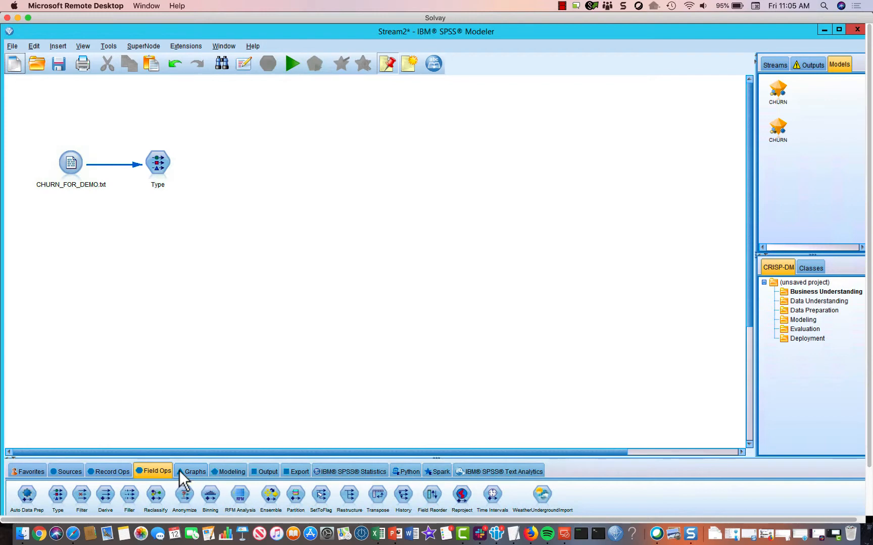
pyautogui.moveTo(238, 484)
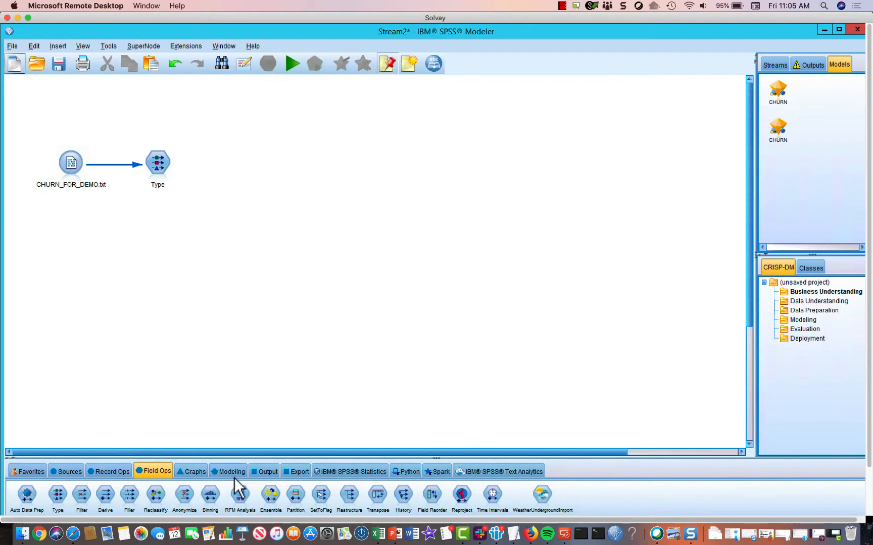
pyautogui.moveTo(108, 471)
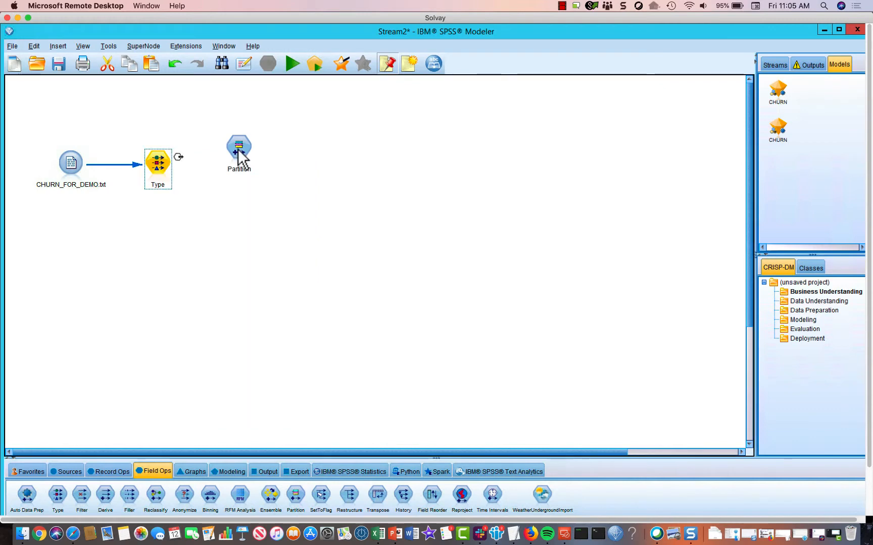
# - In the Partition node, try then drop a validation partition, confirming the 50/50 train-test split
pyautogui.doubleClick(239, 149)
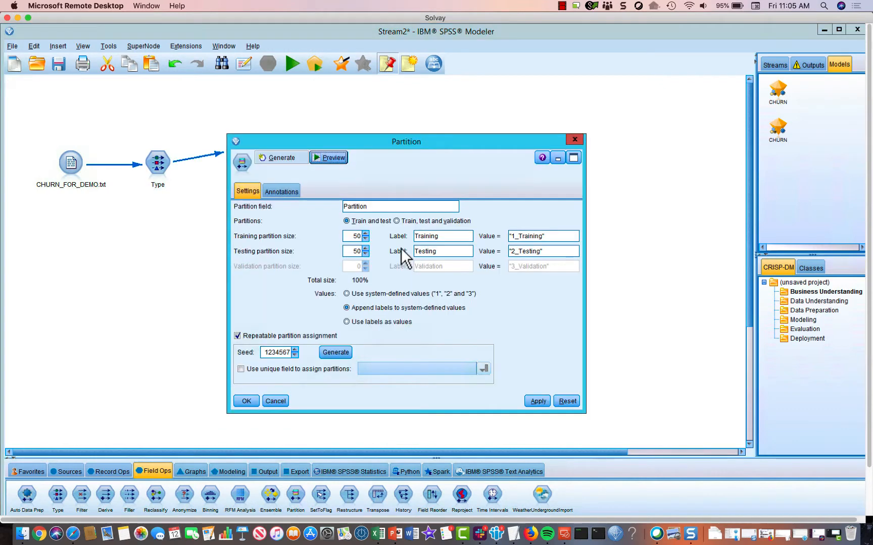
pyautogui.moveTo(294, 250)
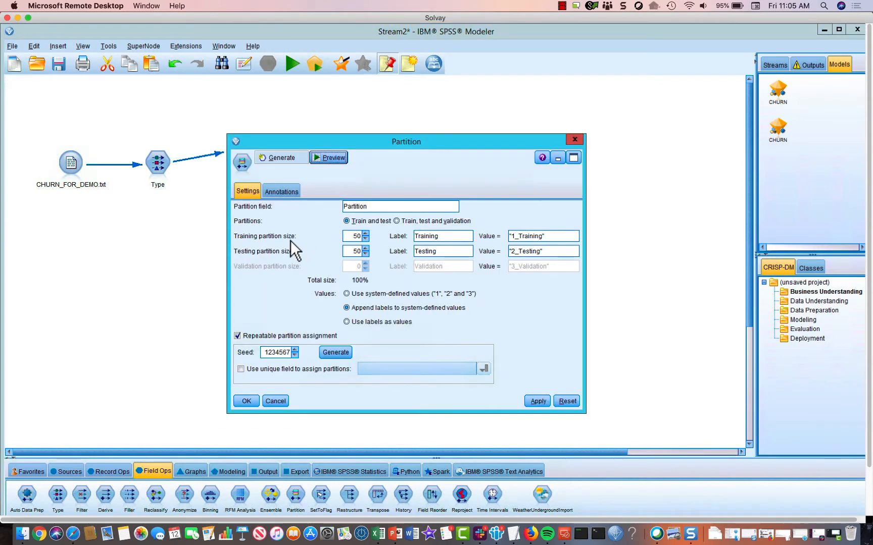
pyautogui.moveTo(289, 250)
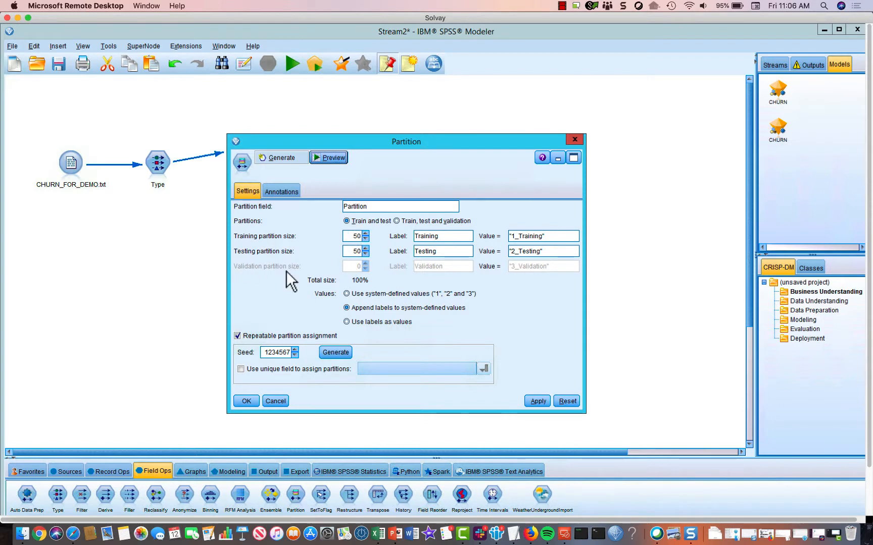
pyautogui.click(396, 221)
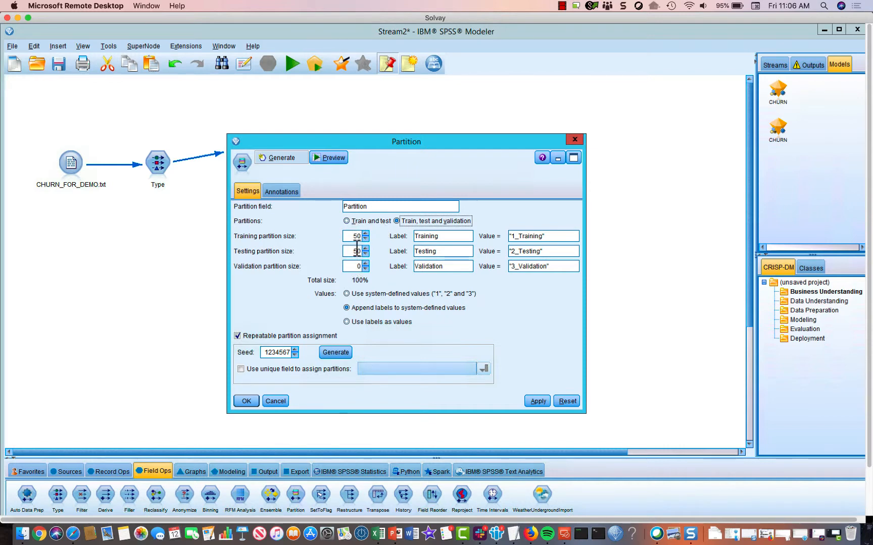
pyautogui.click(347, 221)
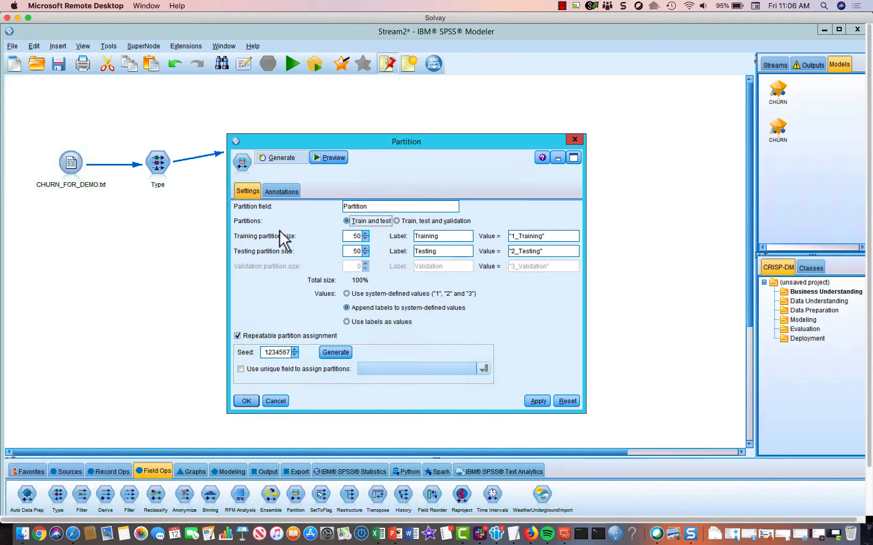
pyautogui.moveTo(300, 256)
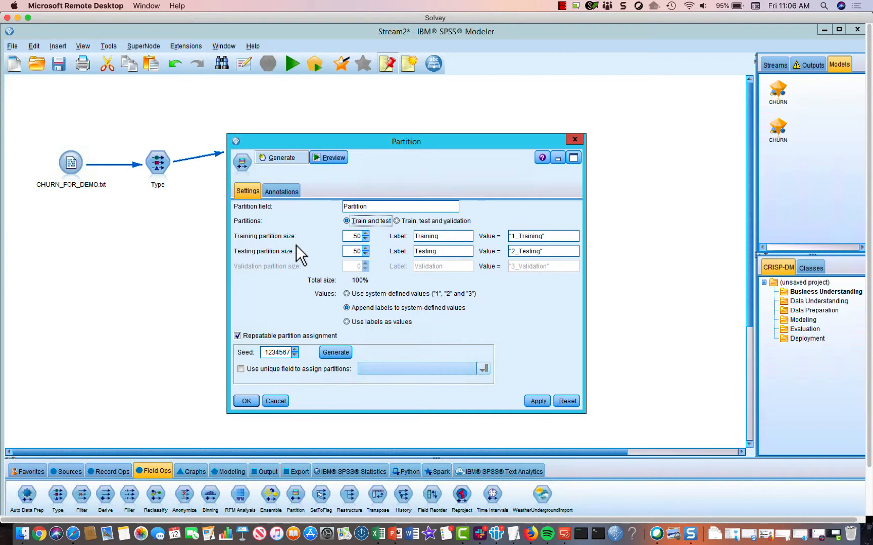
pyautogui.moveTo(331, 234)
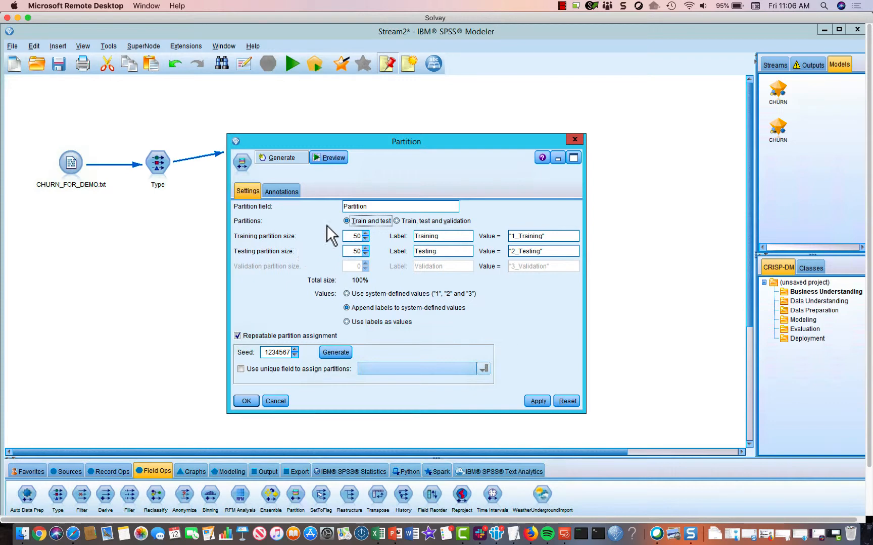
pyautogui.moveTo(227, 412)
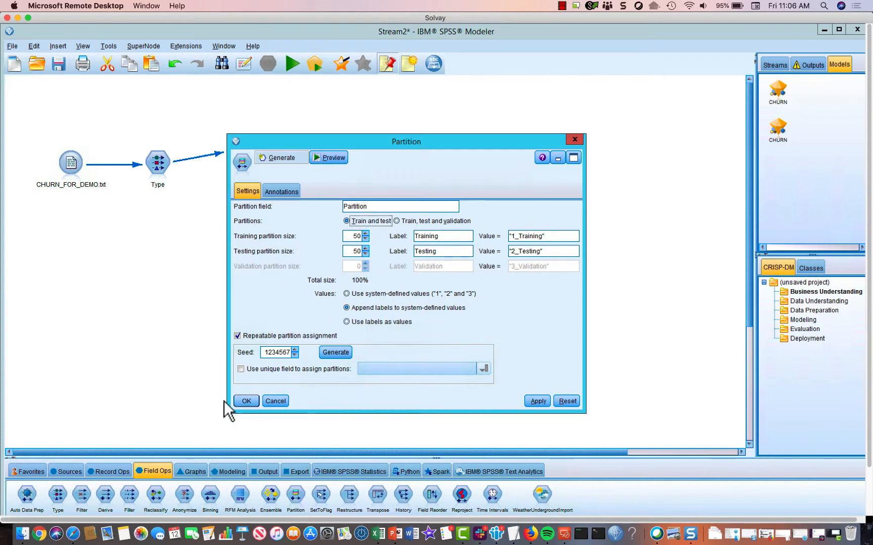
pyautogui.click(246, 400)
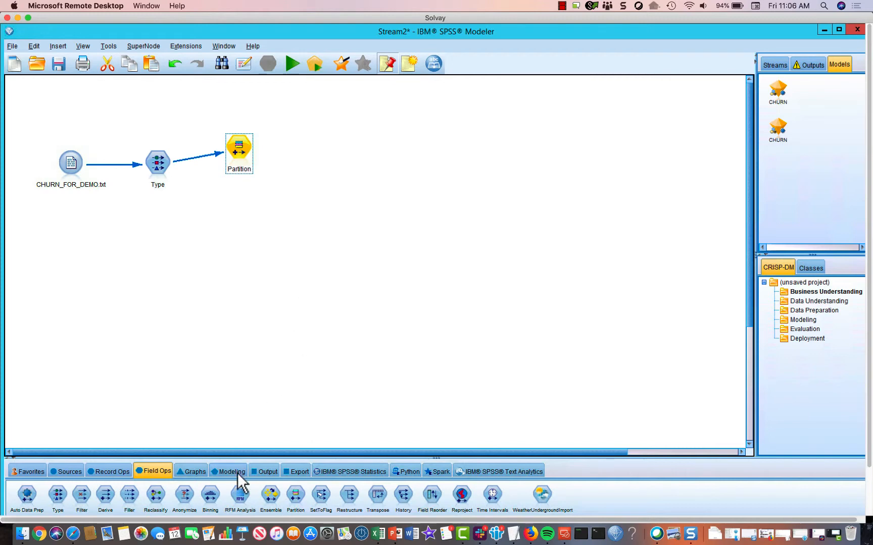
# - Add an Auto Classifier from the Modeling palette, linked after the Partition node
pyautogui.click(230, 471)
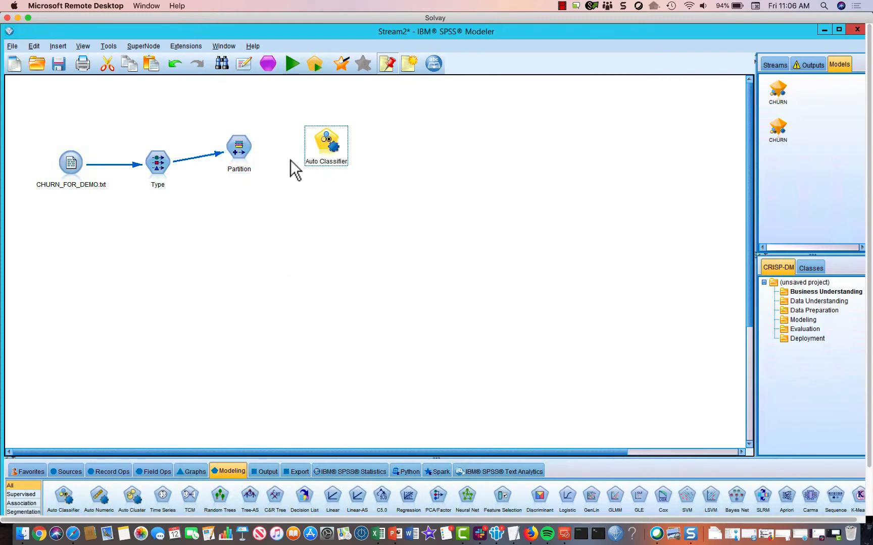
pyautogui.click(239, 148)
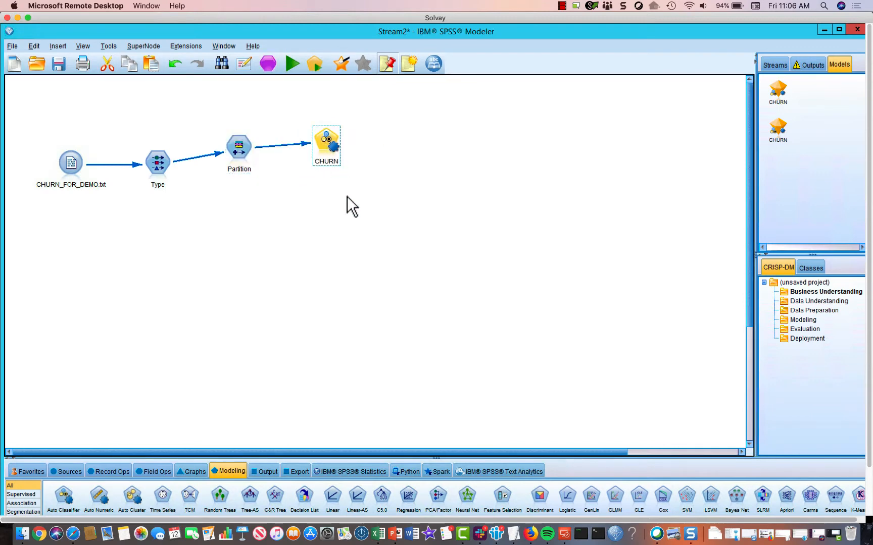
pyautogui.moveTo(317, 177)
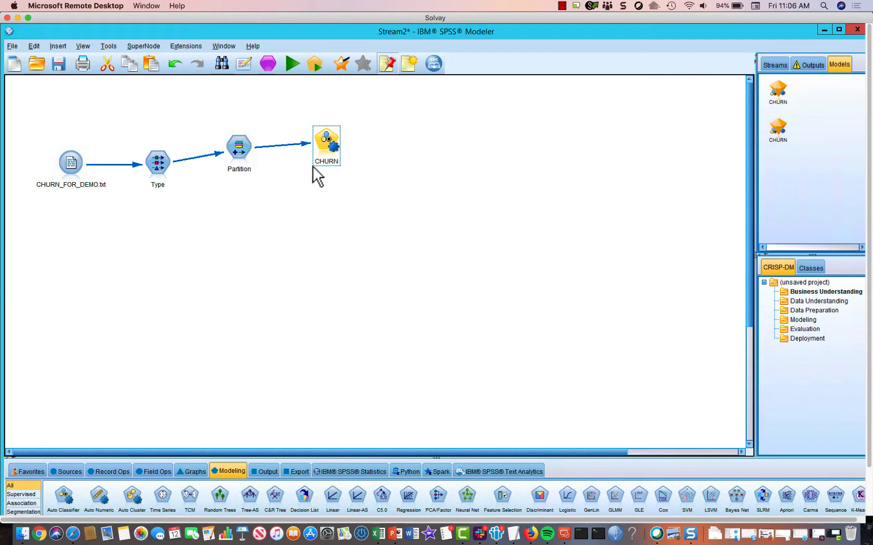
pyautogui.moveTo(338, 179)
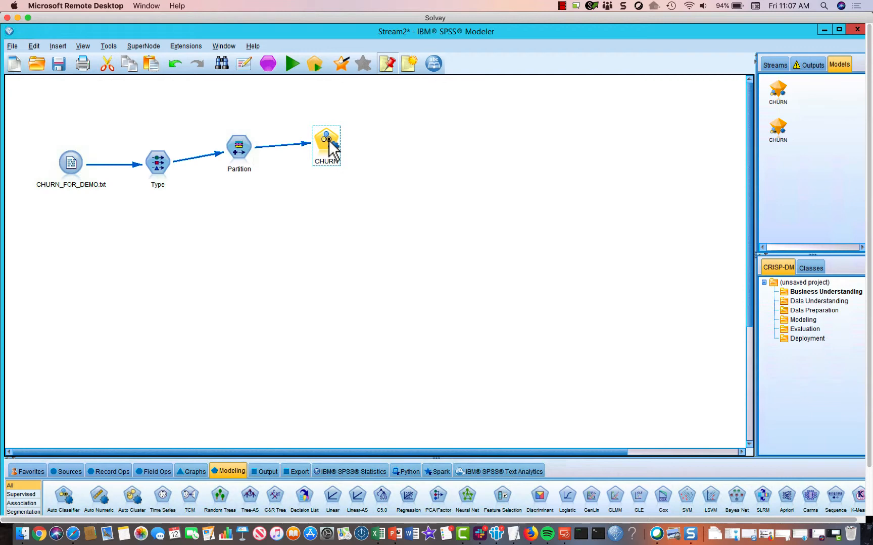
pyautogui.moveTo(316, 257)
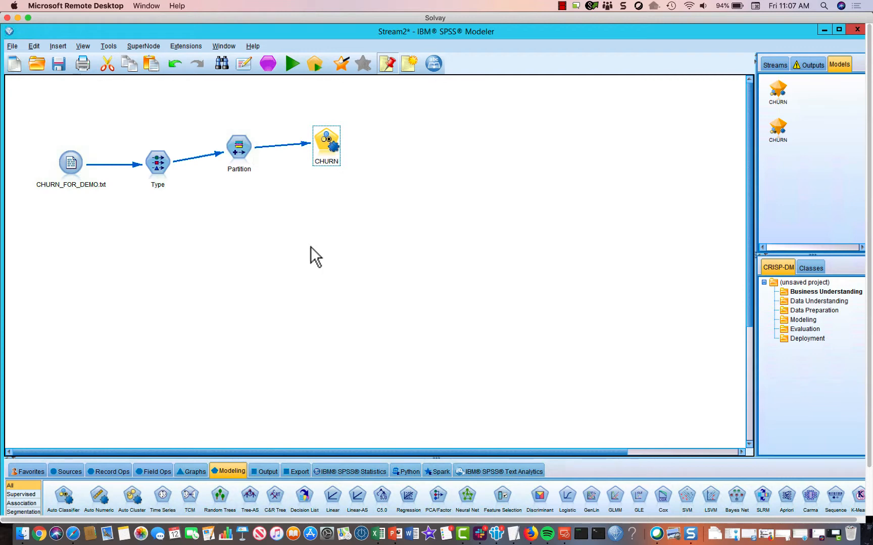
pyautogui.moveTo(449, 163)
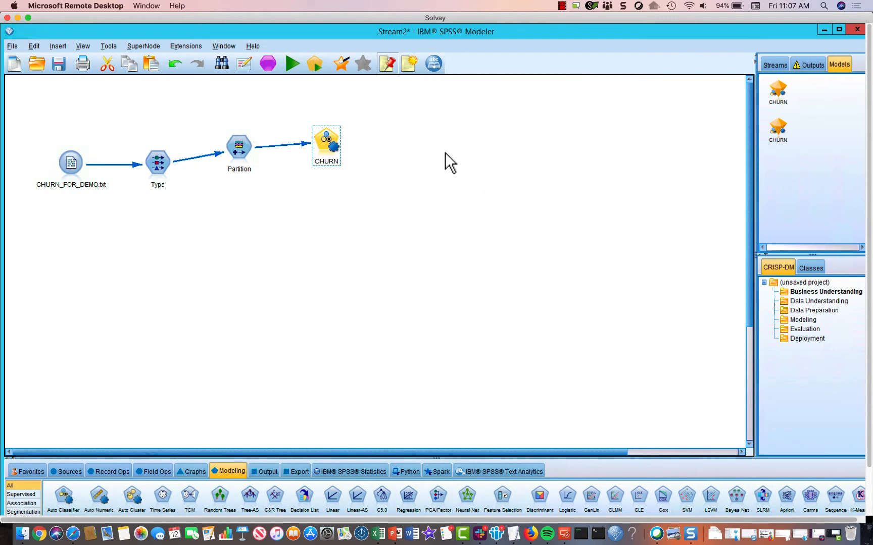
pyautogui.moveTo(356, 142)
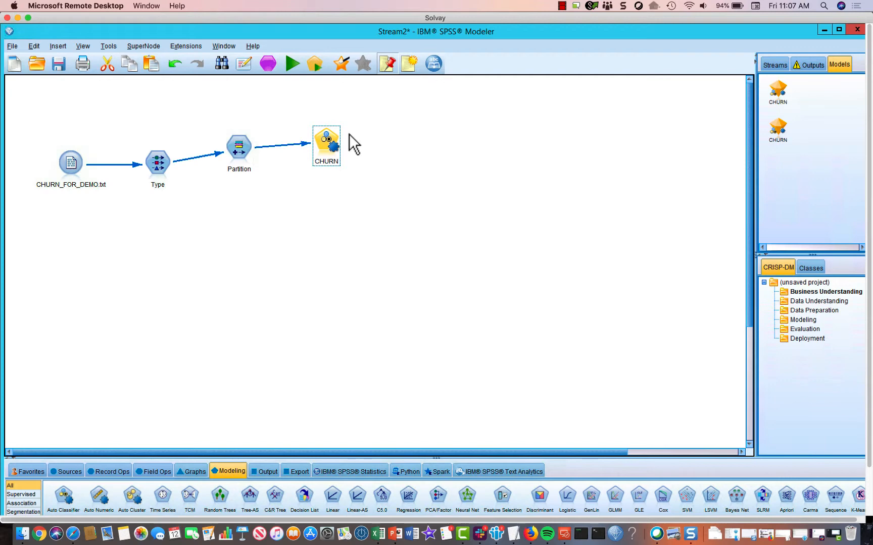
pyautogui.rightClick(326, 141)
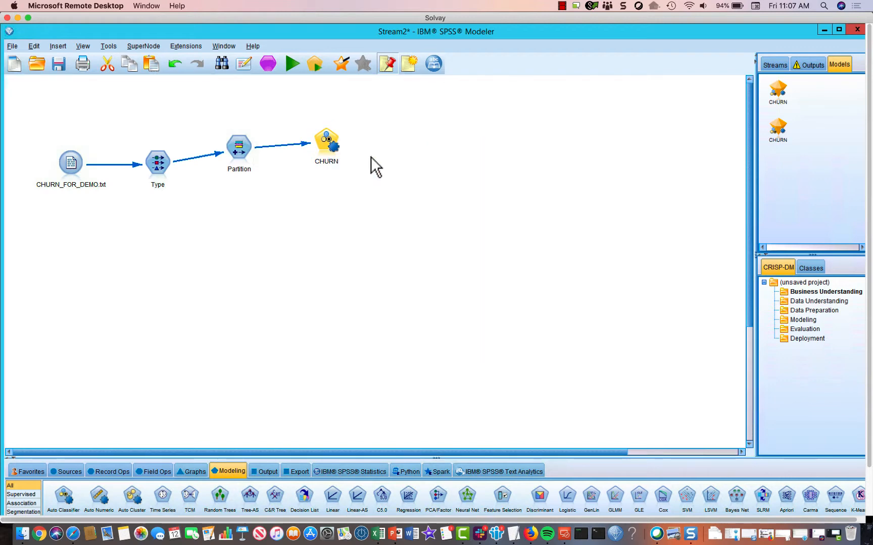
# - Open the CHURN Auto Classifier settings and show its 15 candidate model types
pyautogui.doubleClick(327, 141)
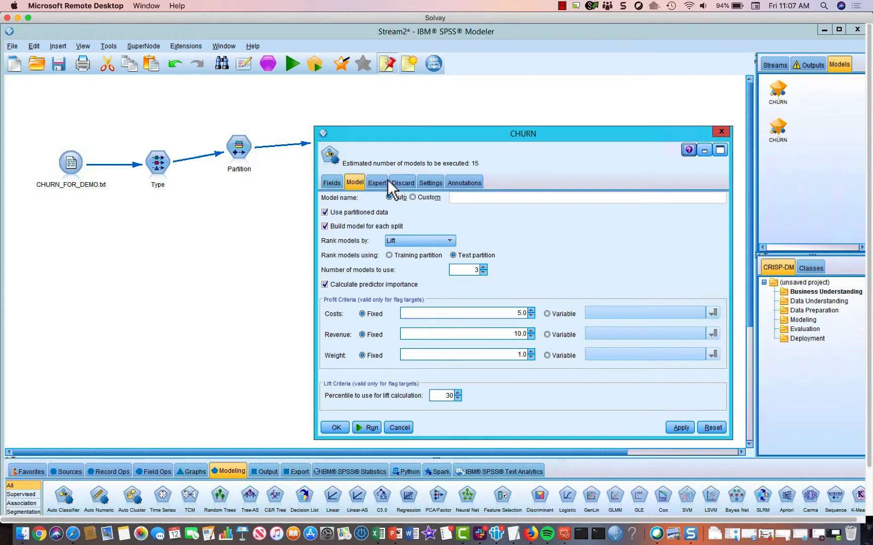
pyautogui.click(377, 182)
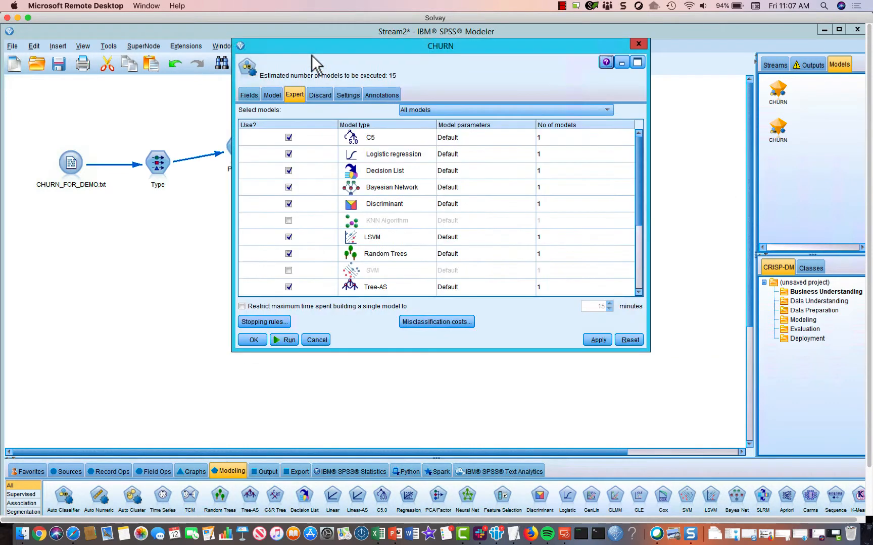
pyautogui.moveTo(648, 351)
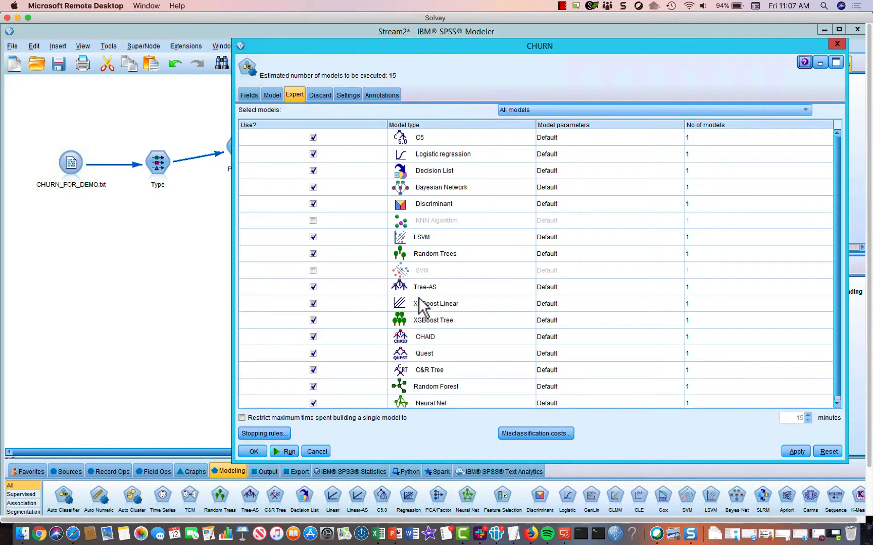
pyautogui.moveTo(439, 166)
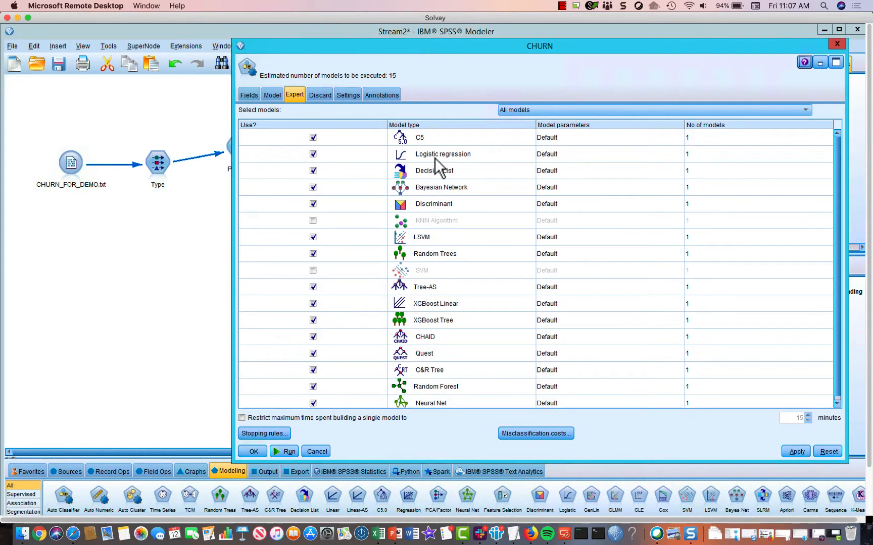
pyautogui.moveTo(447, 216)
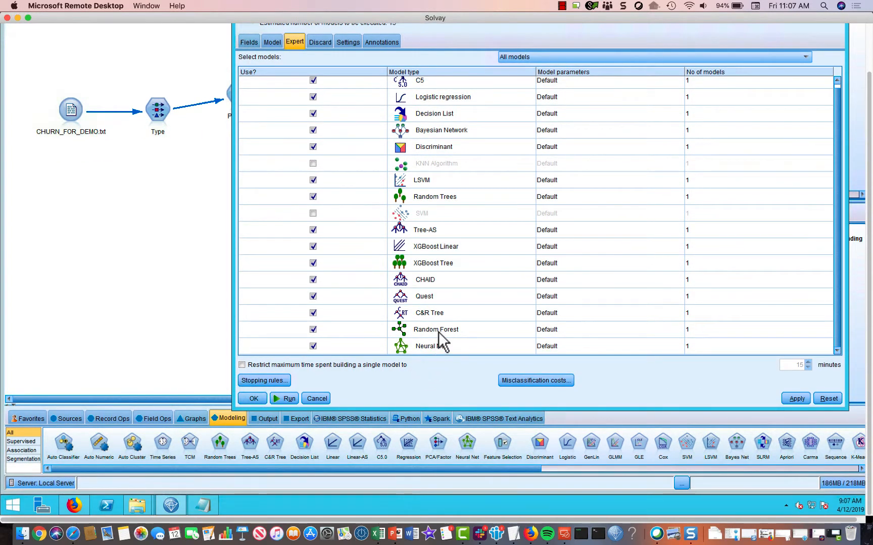
pyautogui.moveTo(471, 273)
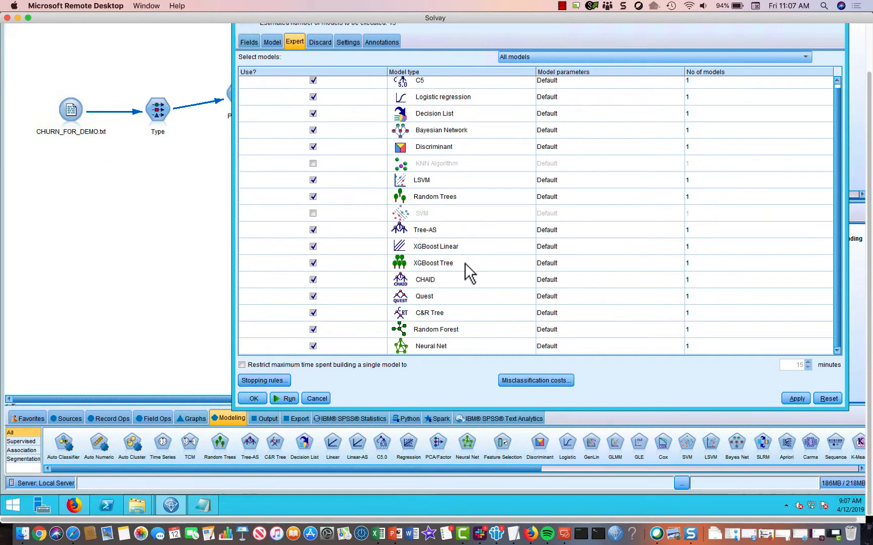
pyautogui.moveTo(448, 356)
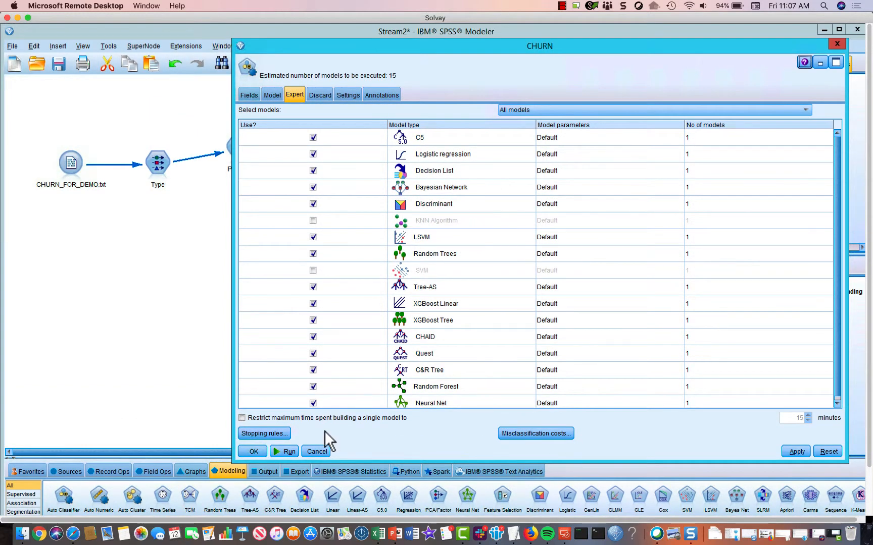
pyautogui.moveTo(329, 440)
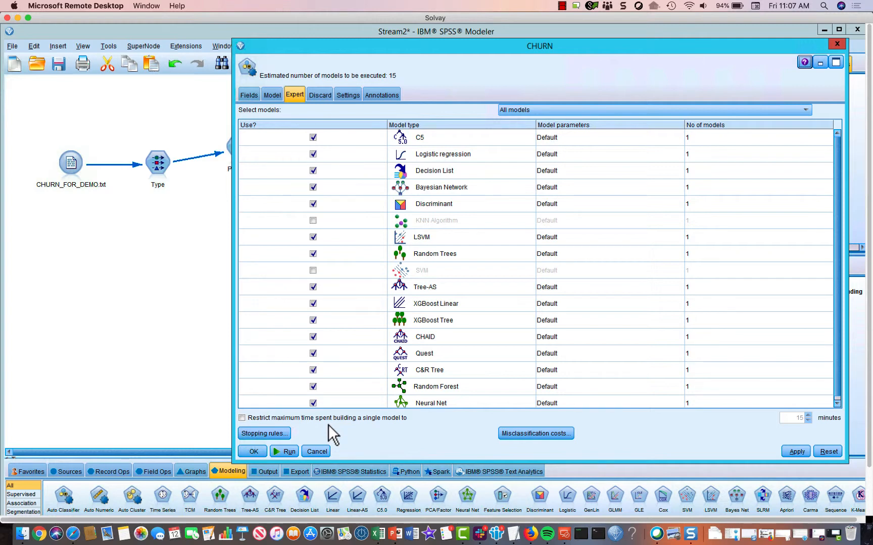
pyautogui.moveTo(336, 476)
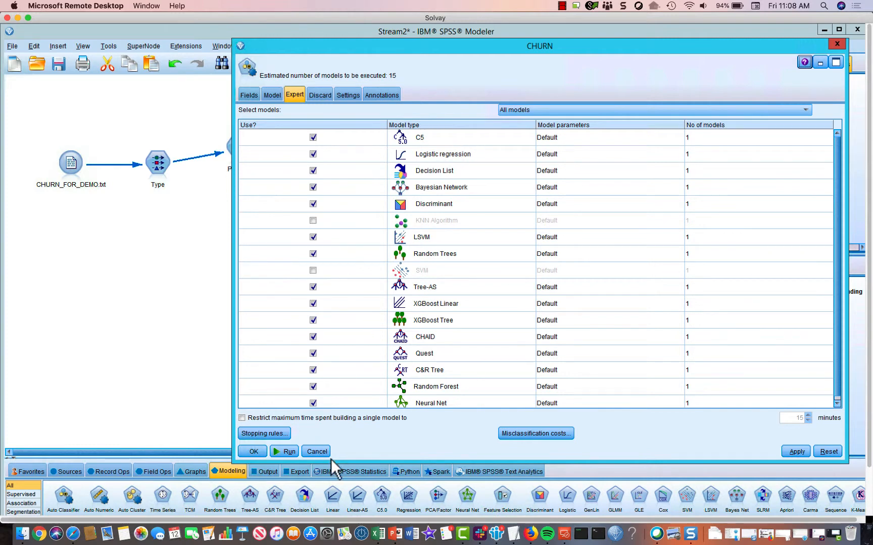
pyautogui.moveTo(286, 451)
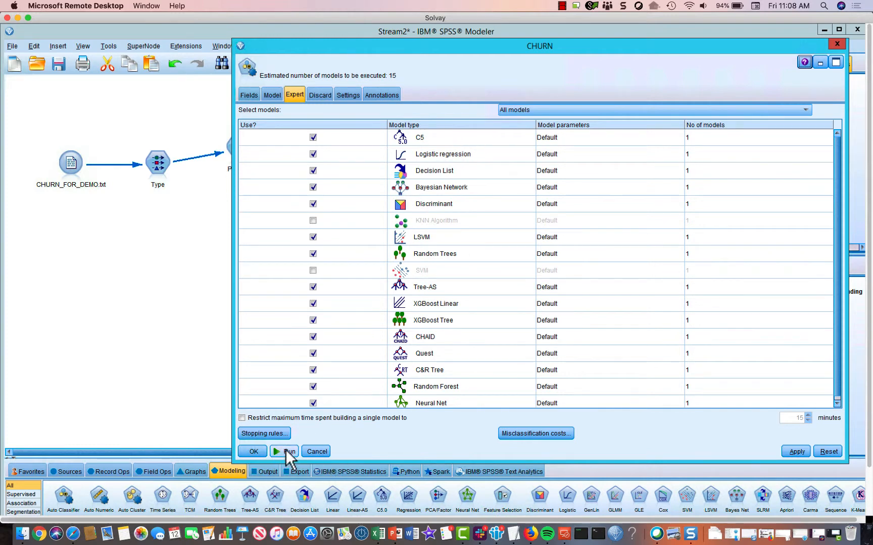
# - Run the Auto Classifier to generate the CHURN model nugget
pyautogui.click(284, 451)
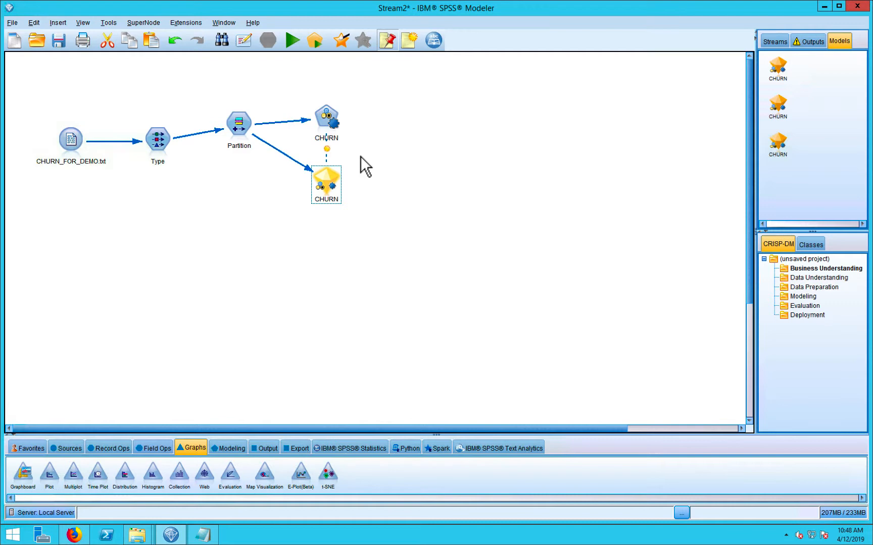
pyautogui.moveTo(324, 188)
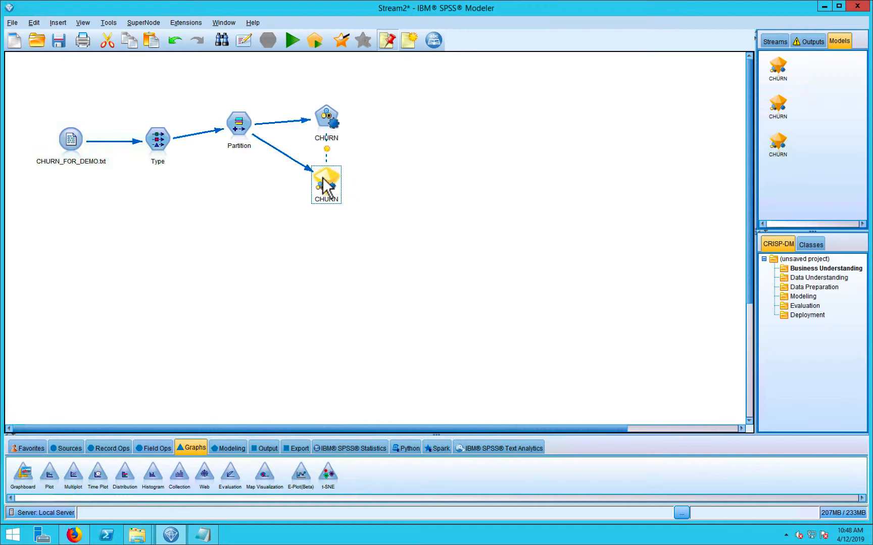
# - Open the CHURN nugget's model browser listing XGBoost Tree, Random Trees and Neural Net
pyautogui.rightClick(326, 183)
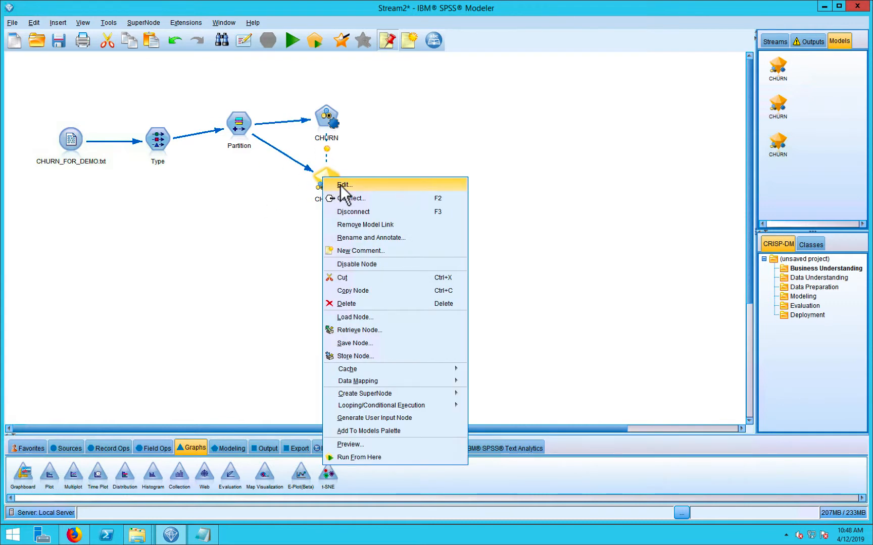
pyautogui.click(344, 185)
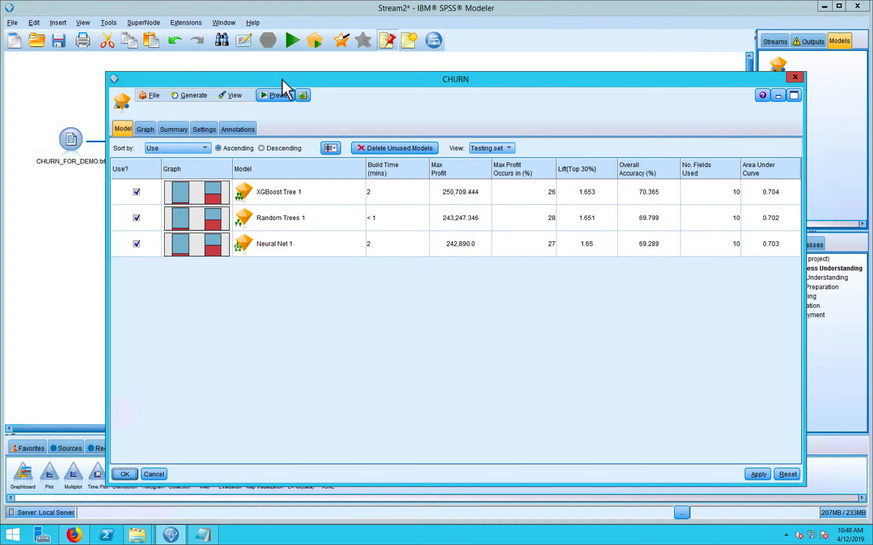
pyautogui.moveTo(336, 207)
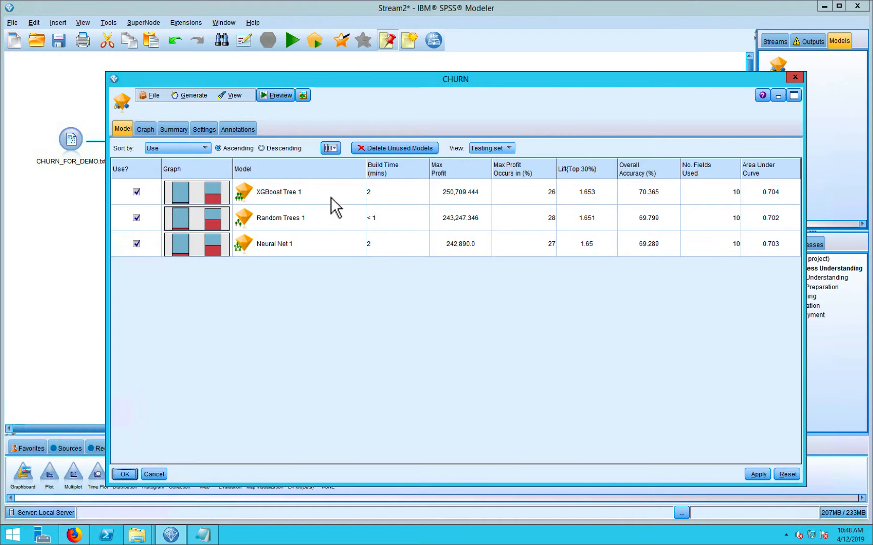
pyautogui.moveTo(334, 206)
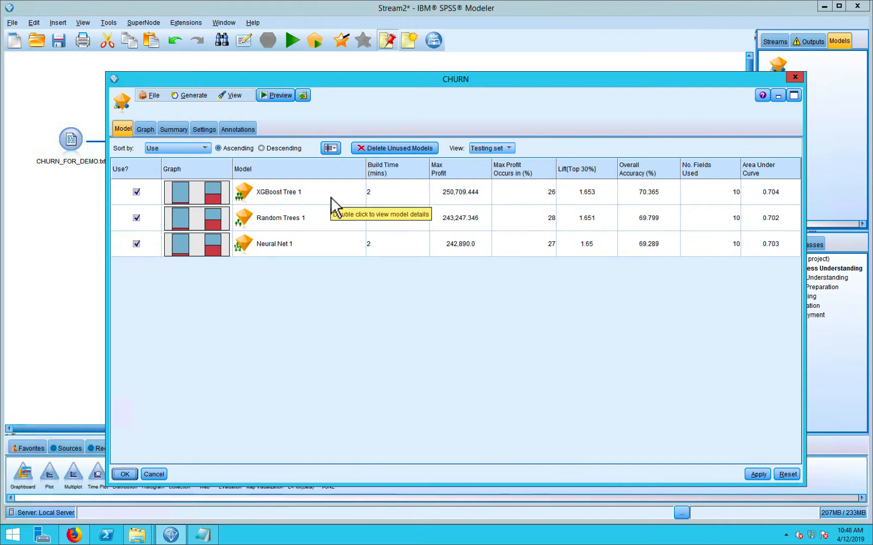
pyautogui.moveTo(337, 208)
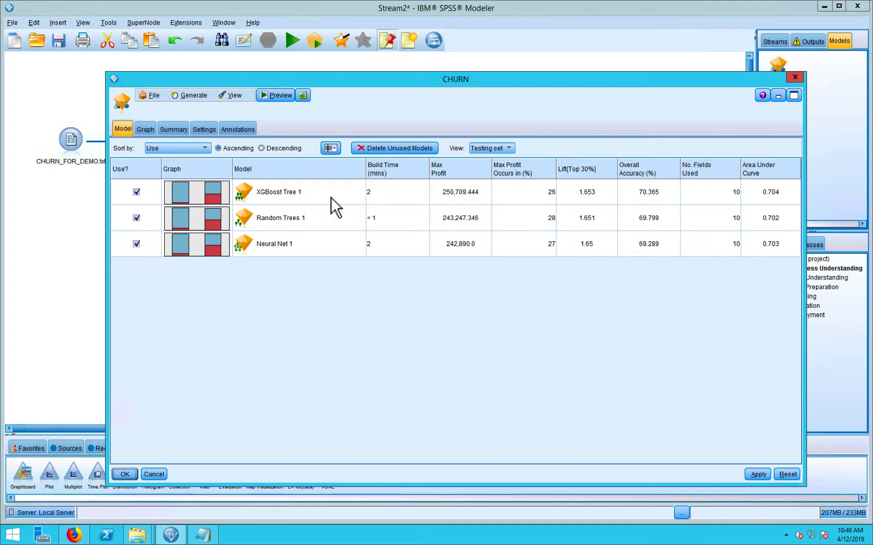
pyautogui.moveTo(265, 203)
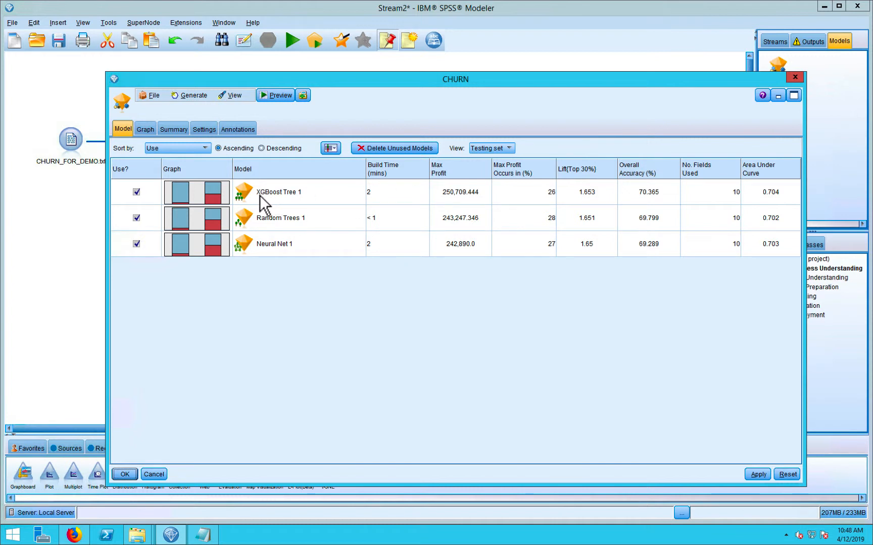
pyautogui.moveTo(294, 204)
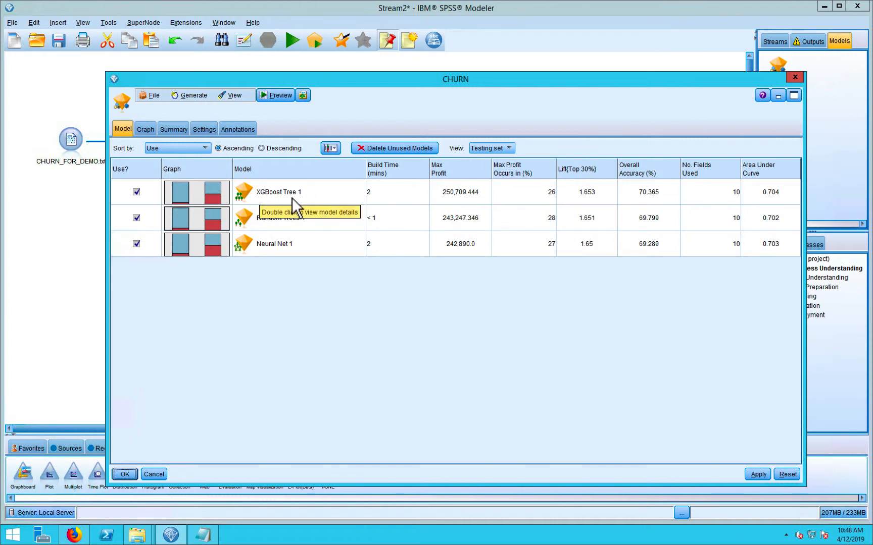
pyautogui.moveTo(262, 231)
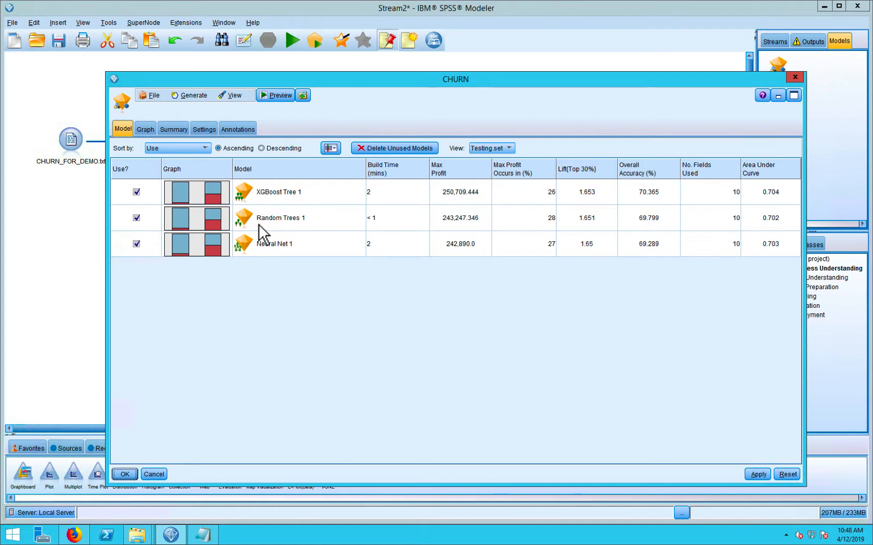
pyautogui.moveTo(306, 236)
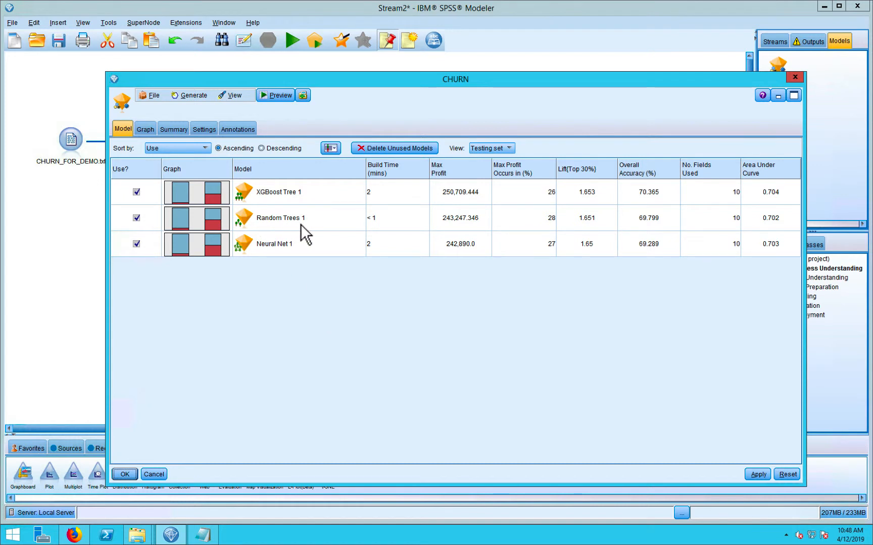
pyautogui.moveTo(265, 253)
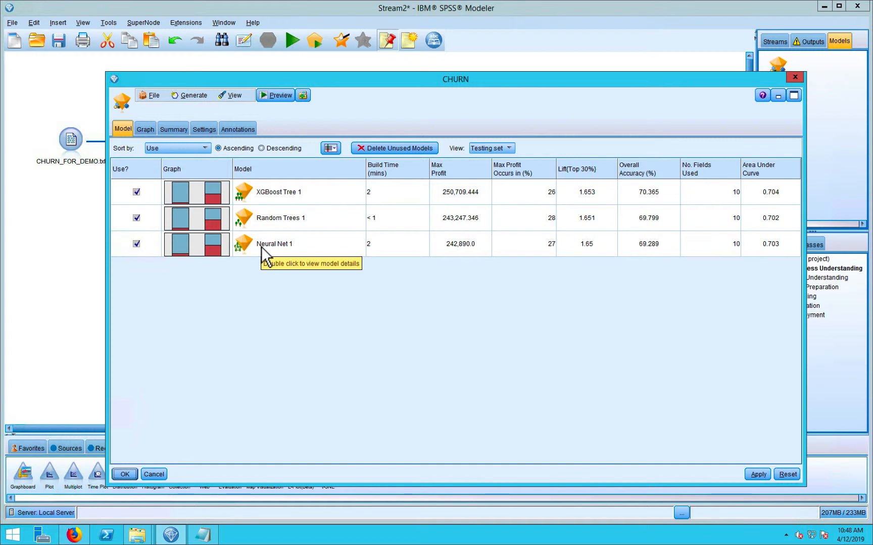
pyautogui.moveTo(266, 257)
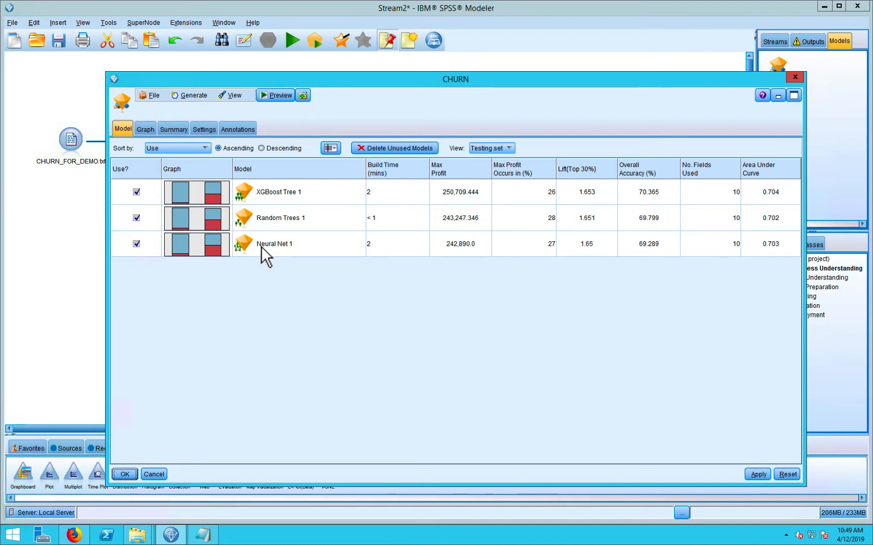
pyautogui.moveTo(176, 389)
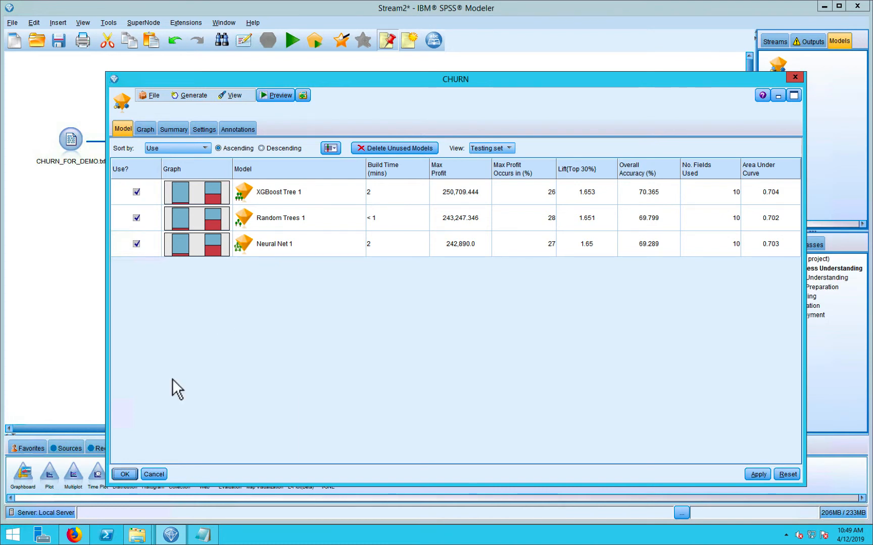